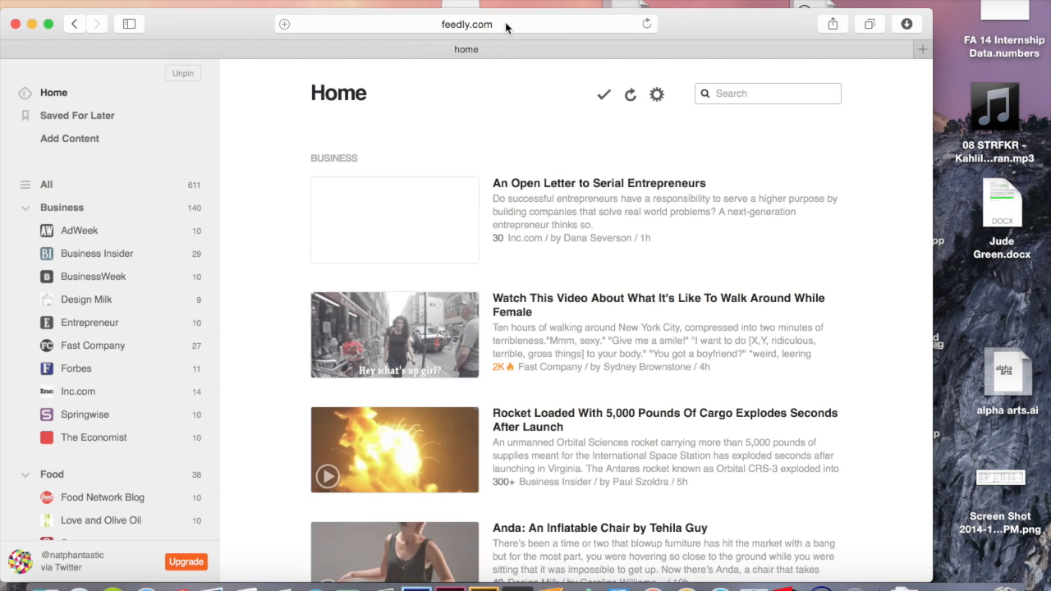
Go to godaddy.com and enter the owner's name as the domain to search
click(483, 23)
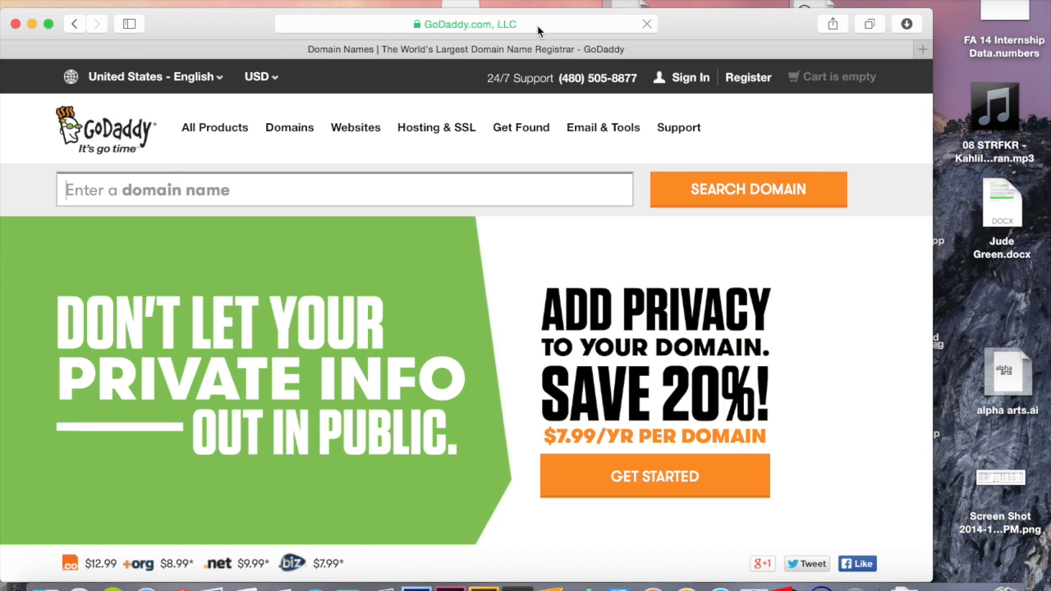
mouse_move(482, 187)
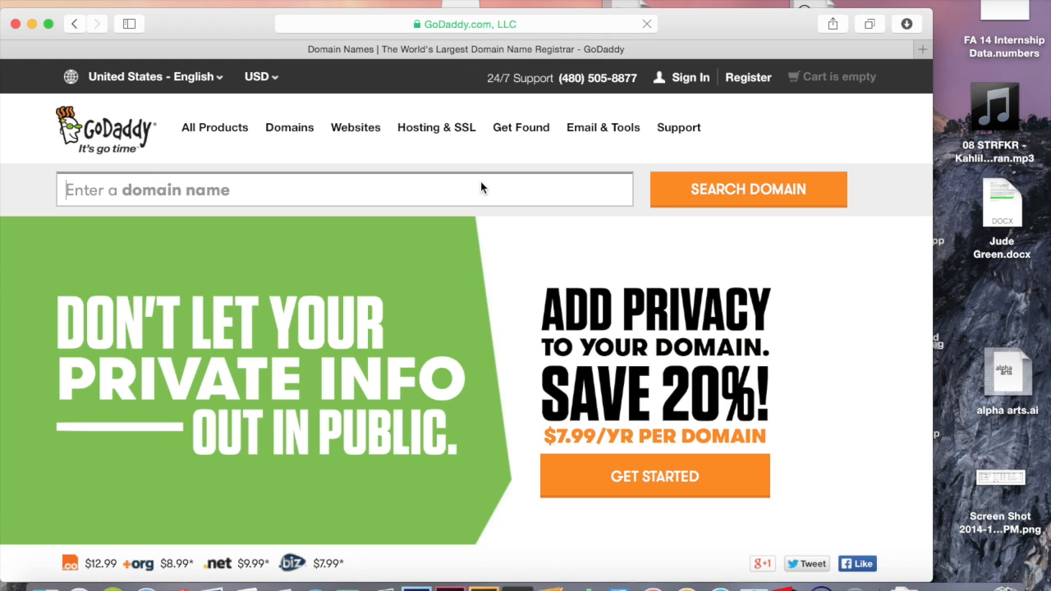
text(catherin)
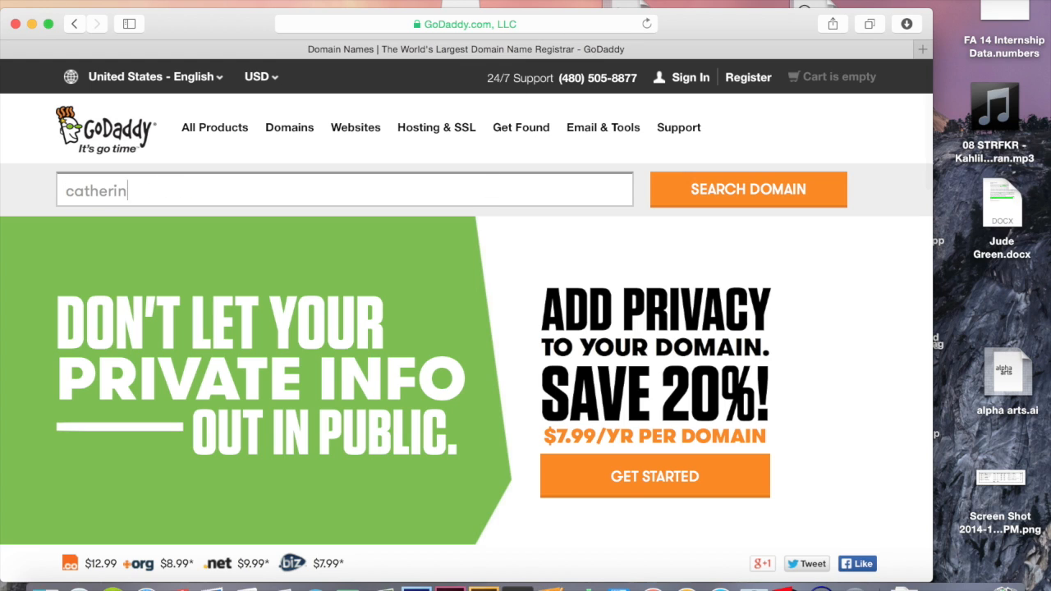
text(emacdermott.com)
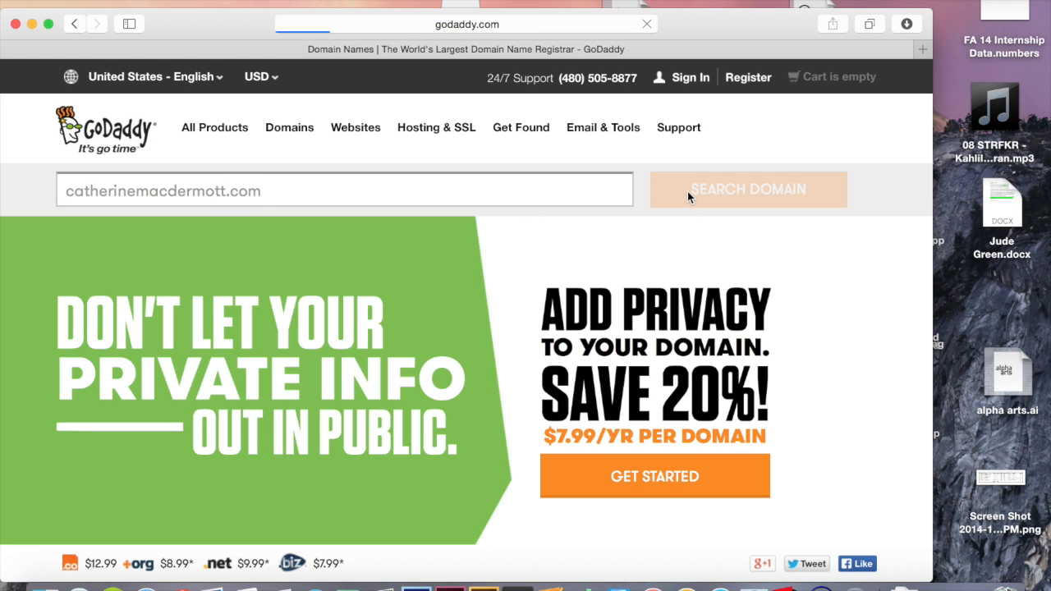
Search availability, select the .com result and continue toward the cart
click(749, 188)
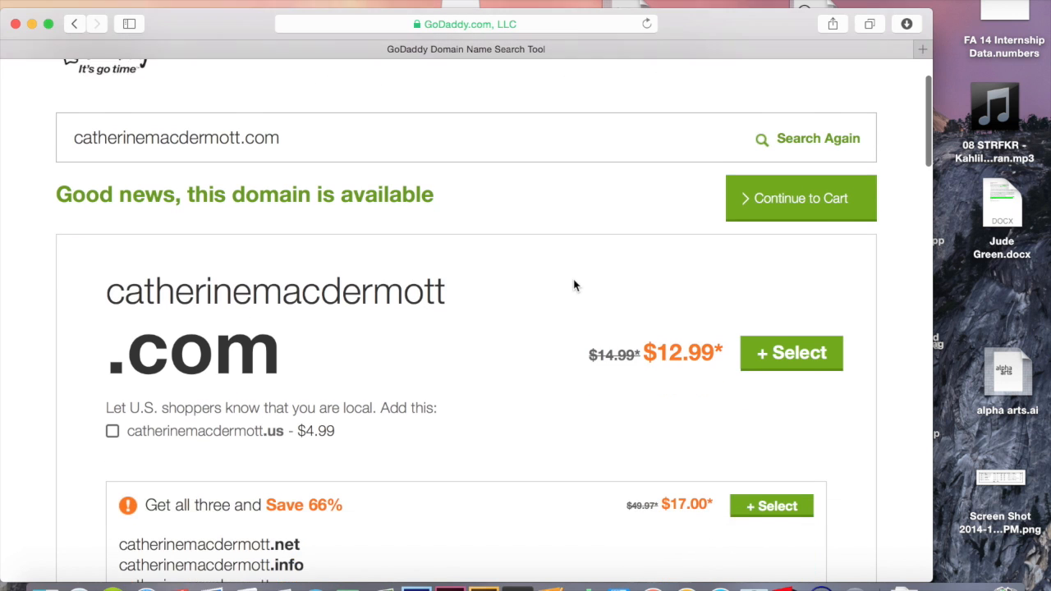
scroll(down, 3)
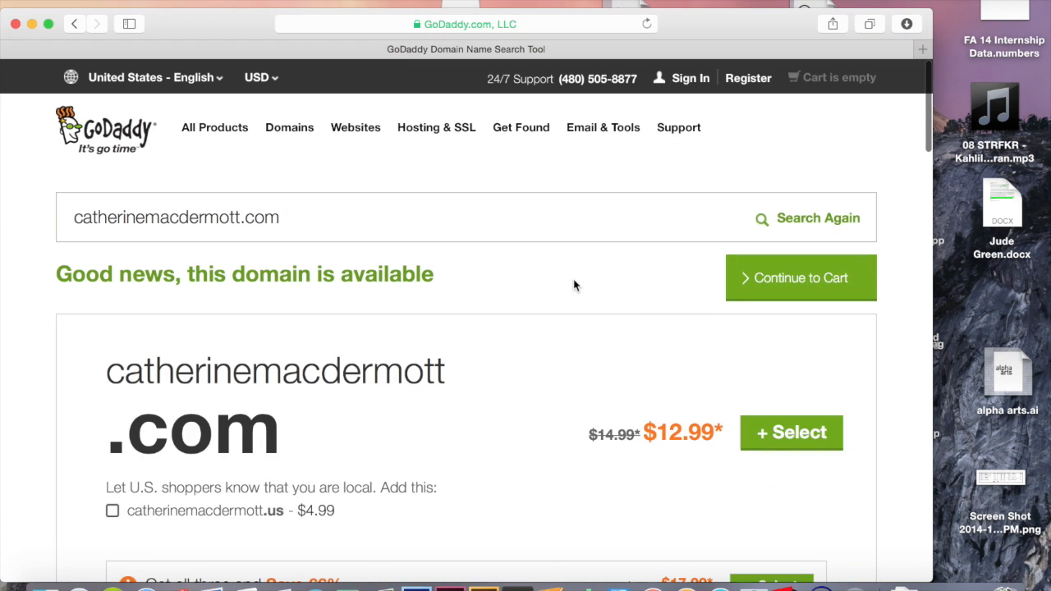
mouse_move(782, 433)
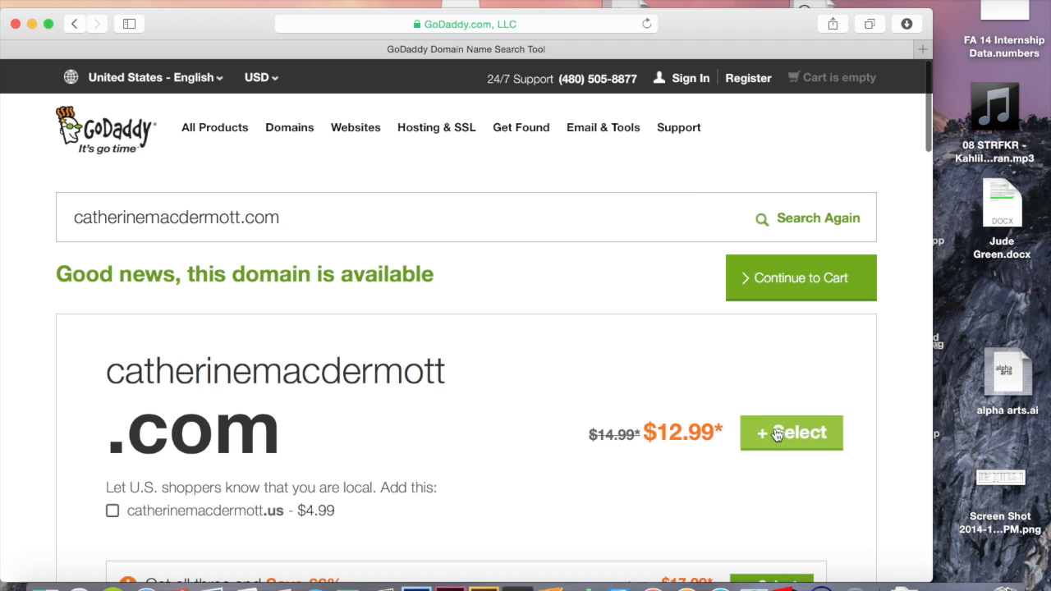
click(792, 434)
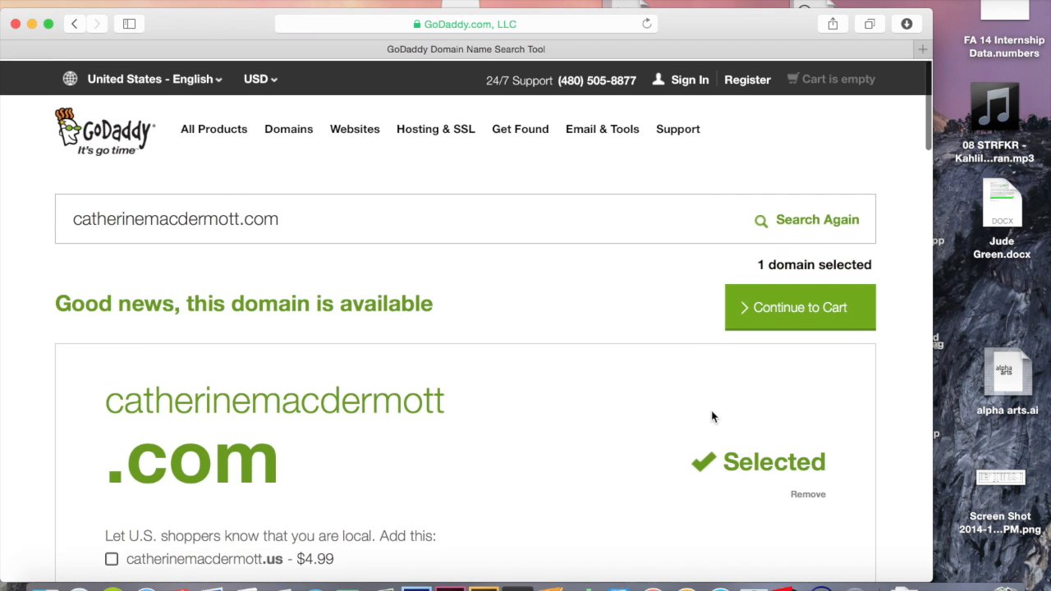
click(800, 308)
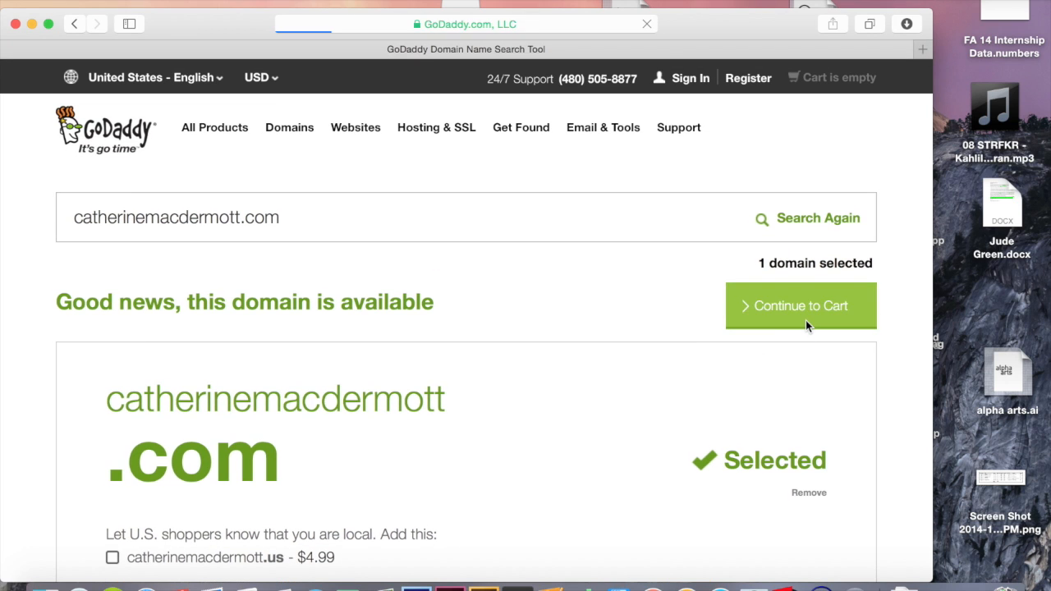
click(801, 305)
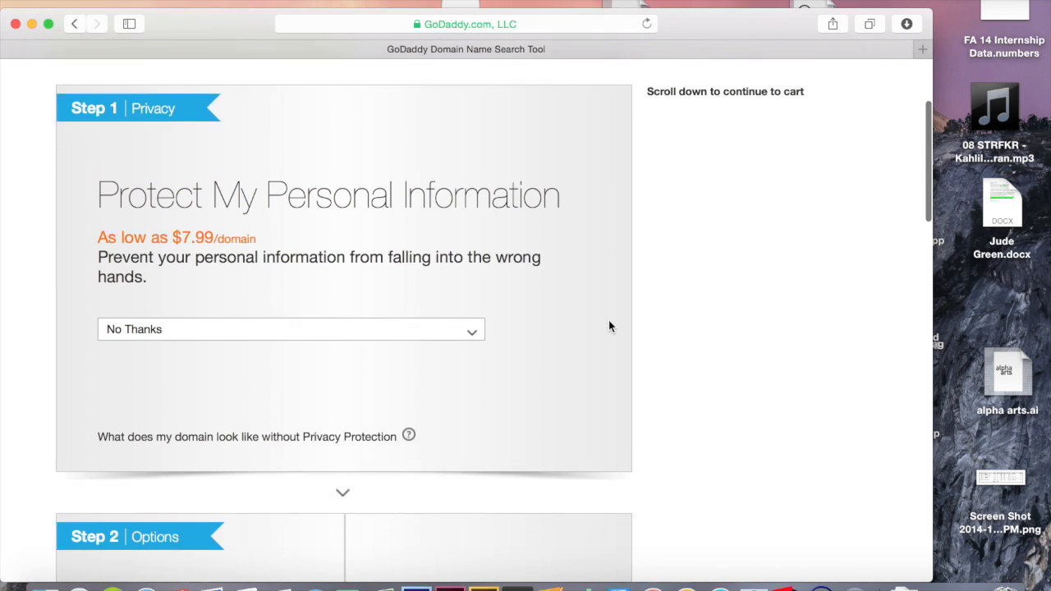
Skip the privacy, hosting and email add-on offers and continue to the cart
scroll(down, 3)
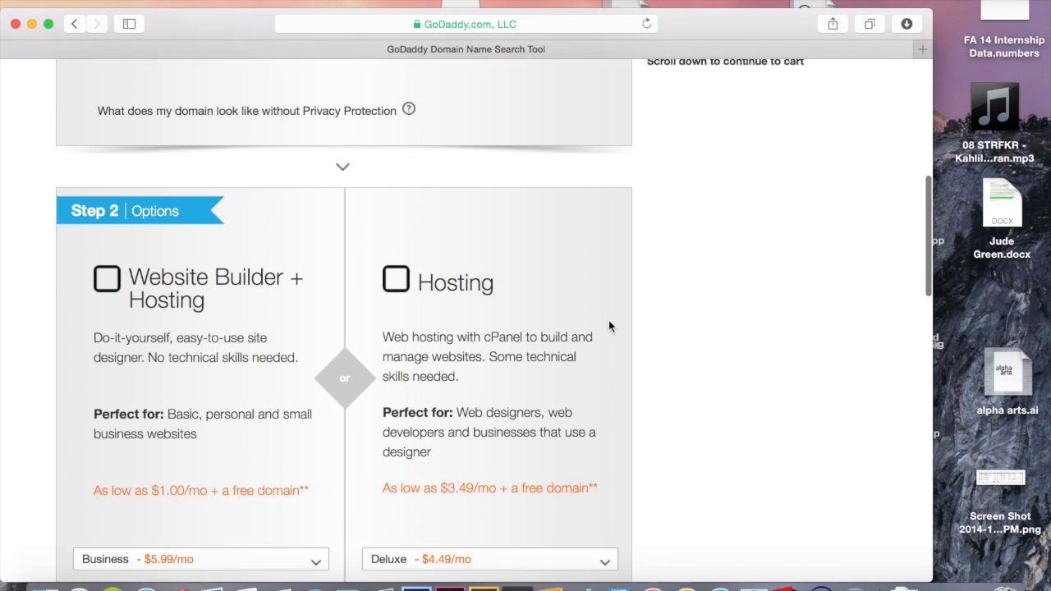
scroll(down, 3)
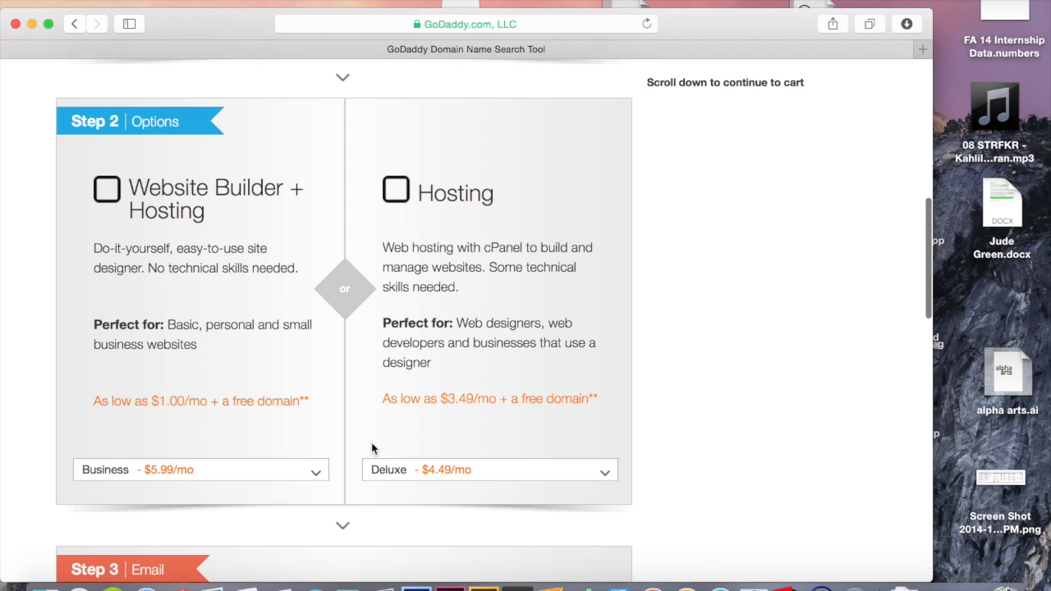
scroll(down, 3)
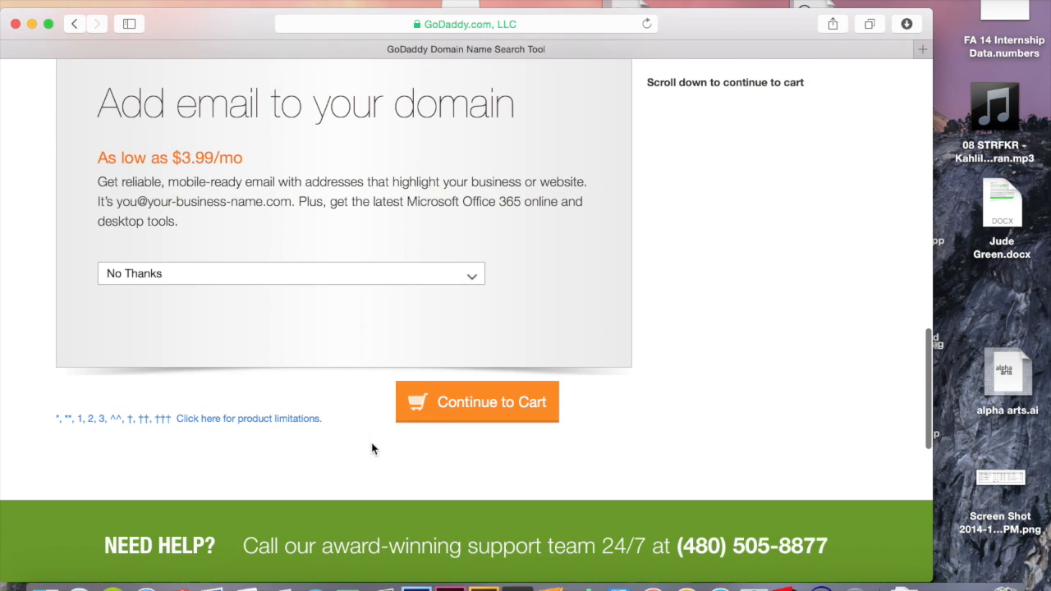
click(477, 403)
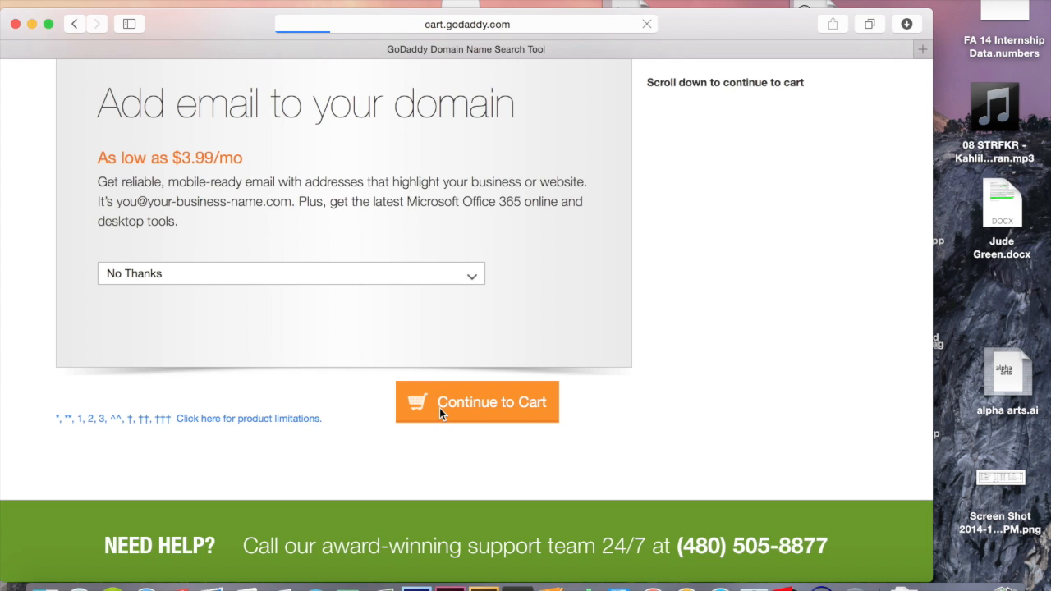
Change the registration term from 5 years to 1 year, bringing the total to $13.17
click(476, 401)
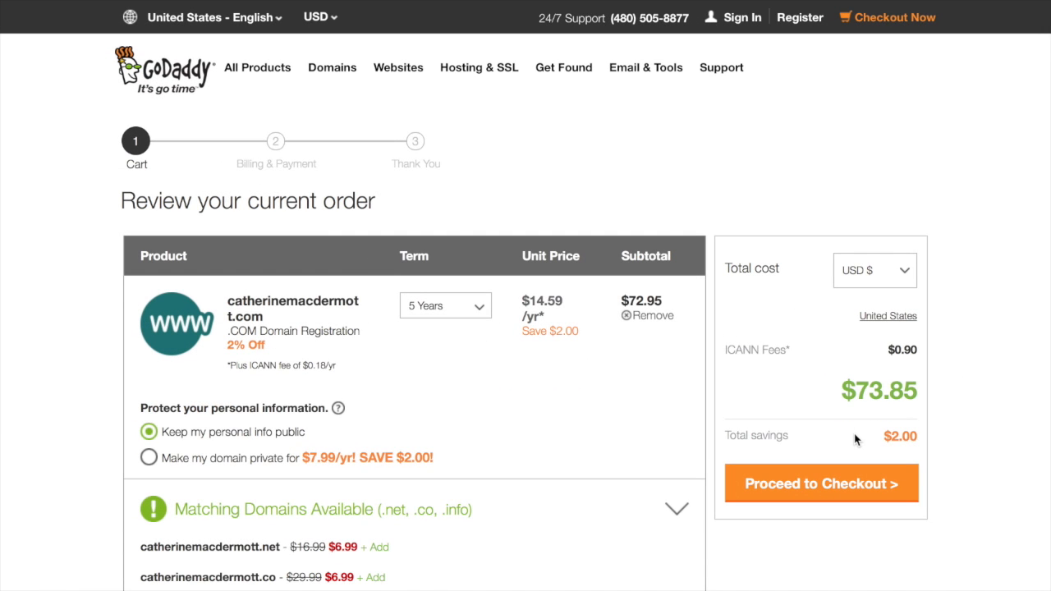
mouse_move(457, 334)
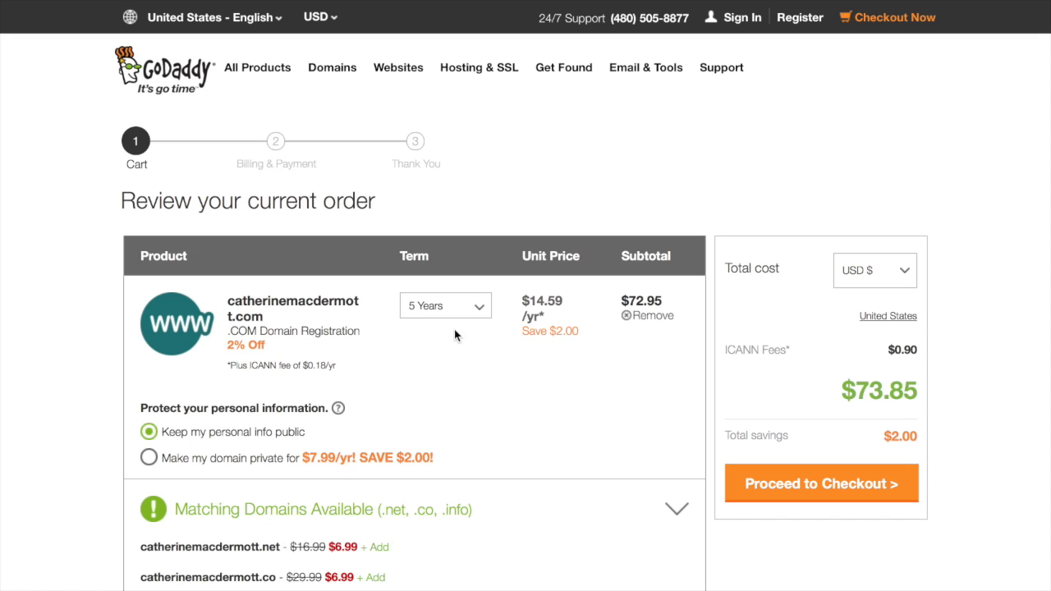
click(446, 304)
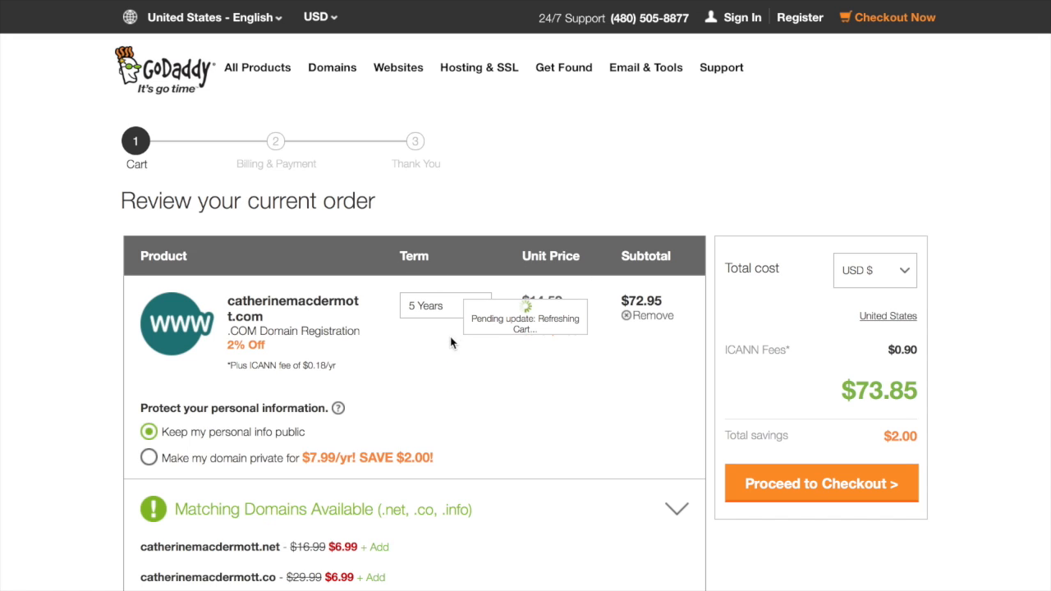
click(445, 305)
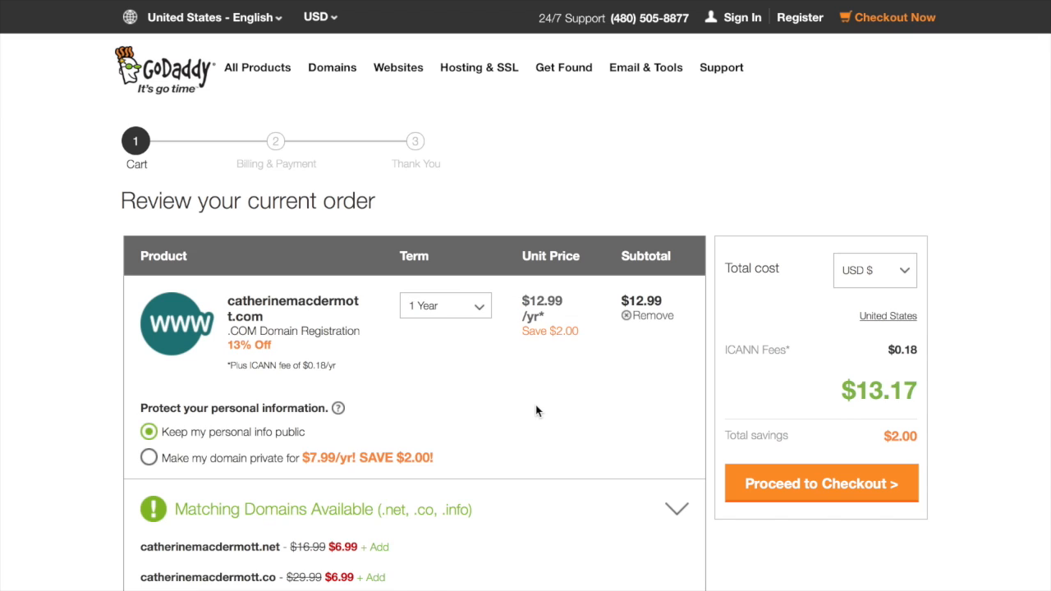
mouse_move(740, 395)
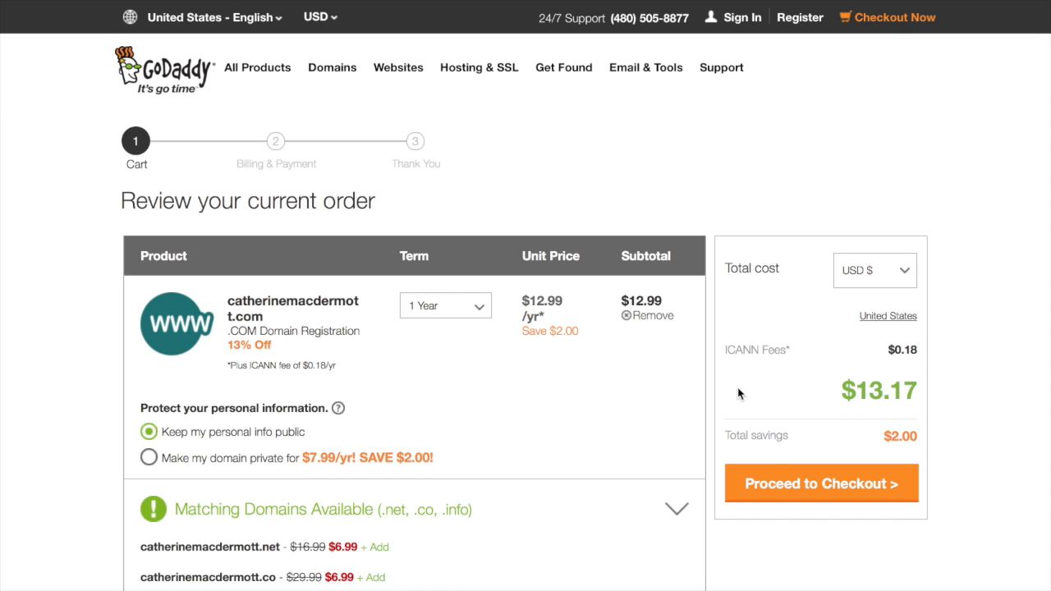
mouse_move(792, 486)
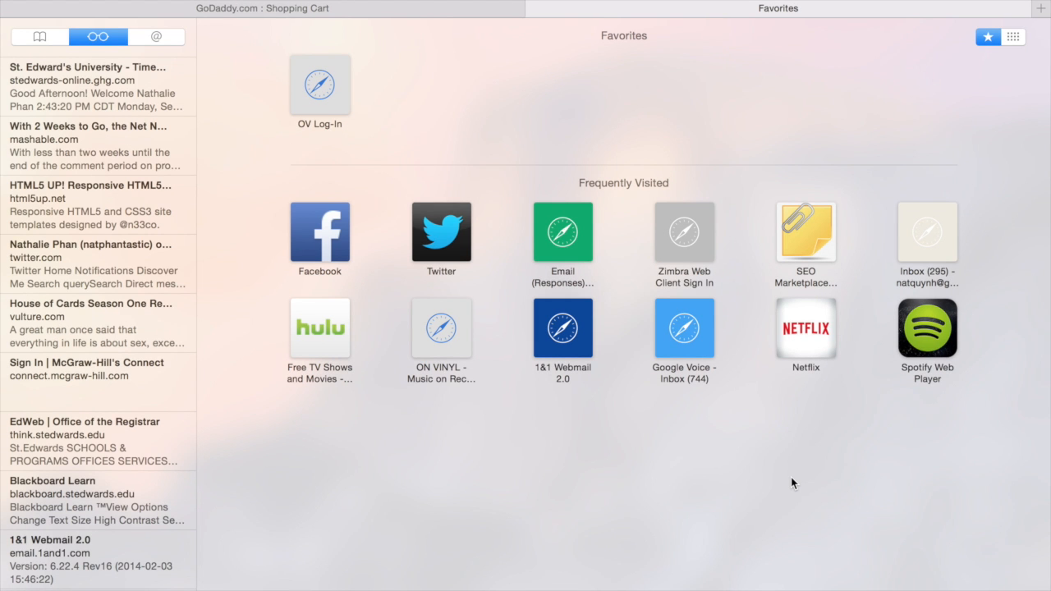
Google 'godaddy 99 cents', open a coupon page and apply the first 99-cent .COM code
text(godaddy 99 cents)
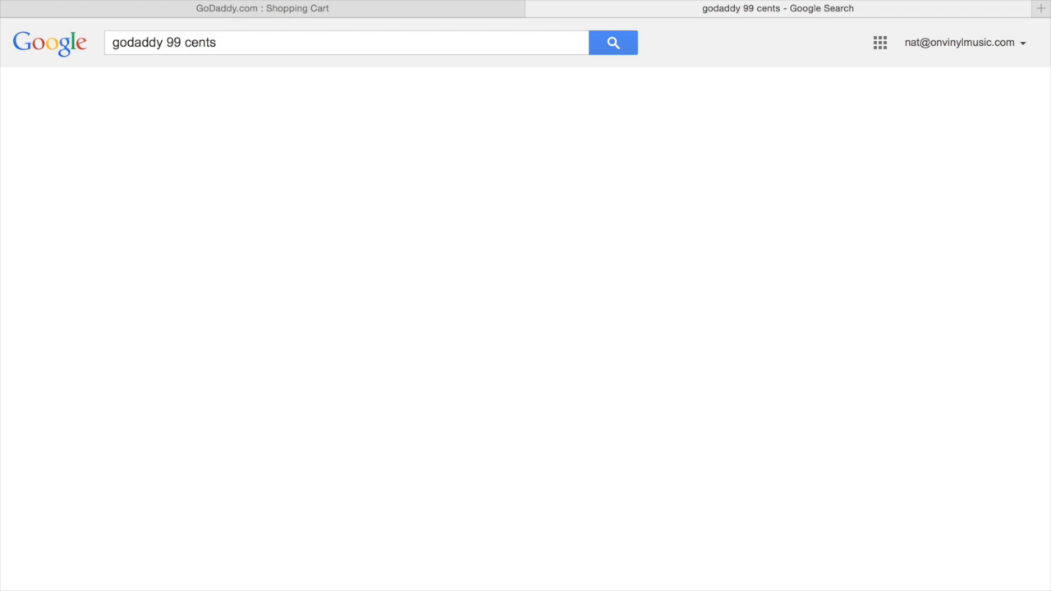
click(614, 42)
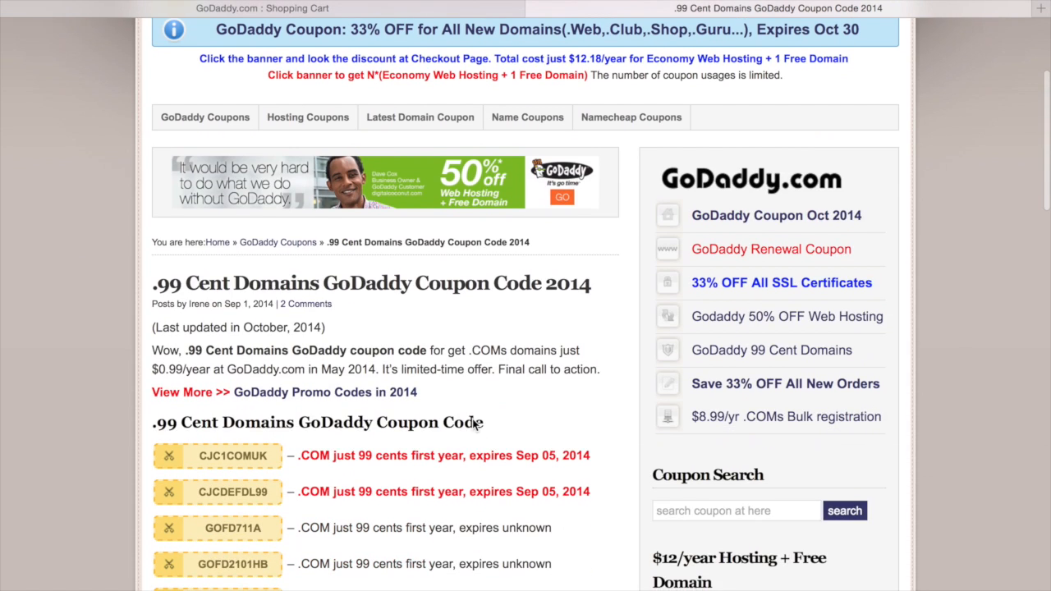
scroll(down, 3)
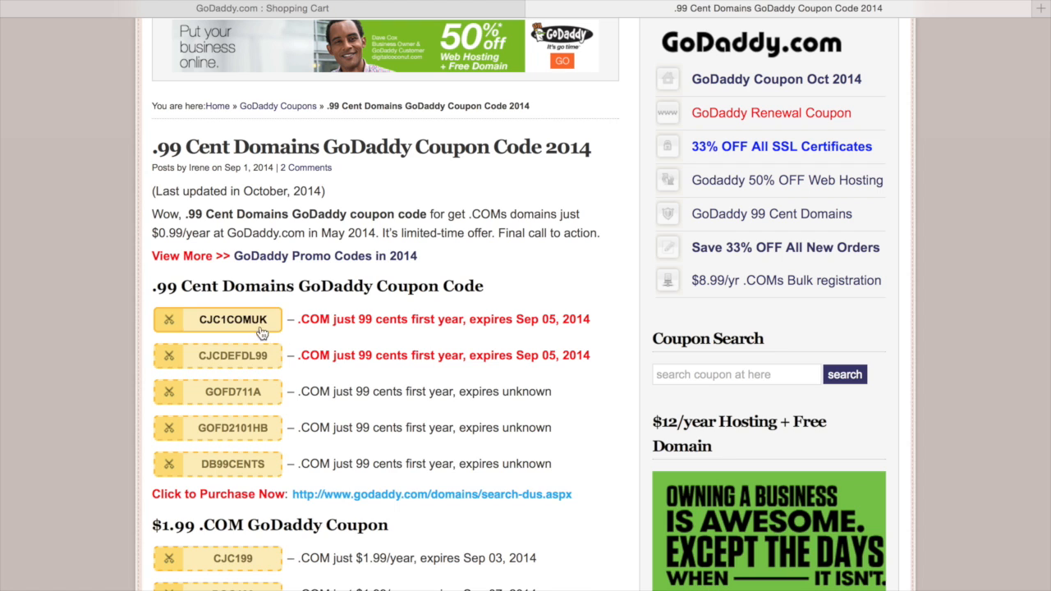
click(234, 321)
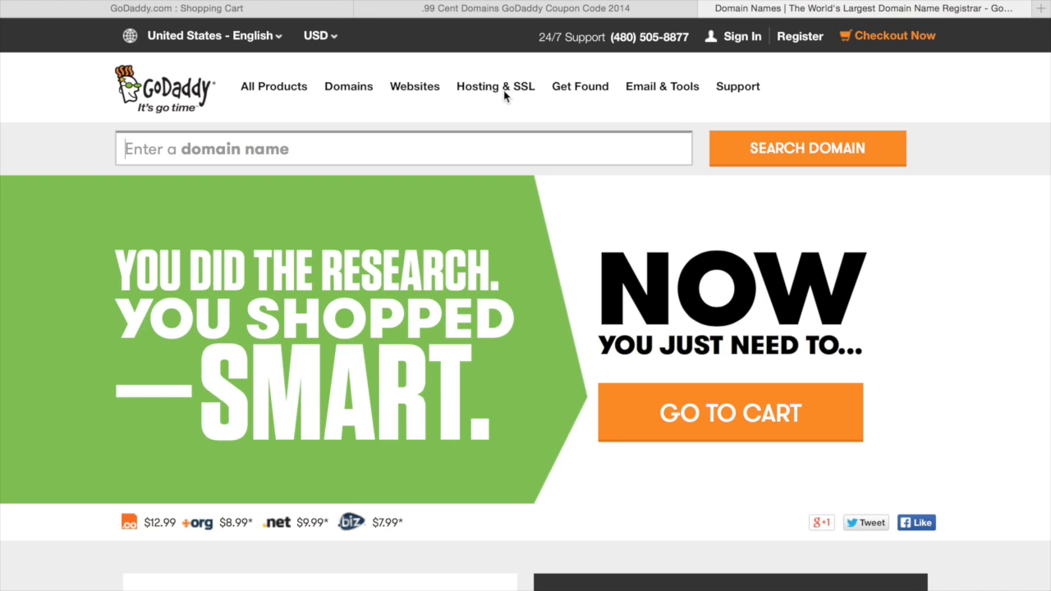
mouse_move(895, 36)
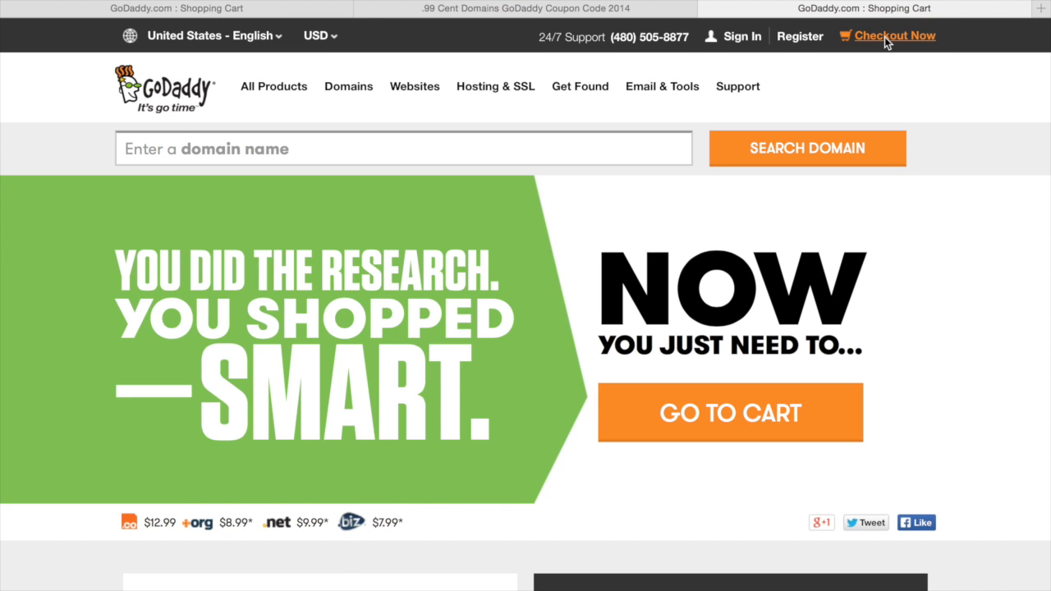
Review the cart now discounted to $0.99 ($1.17 total) and proceed to checkout
click(900, 36)
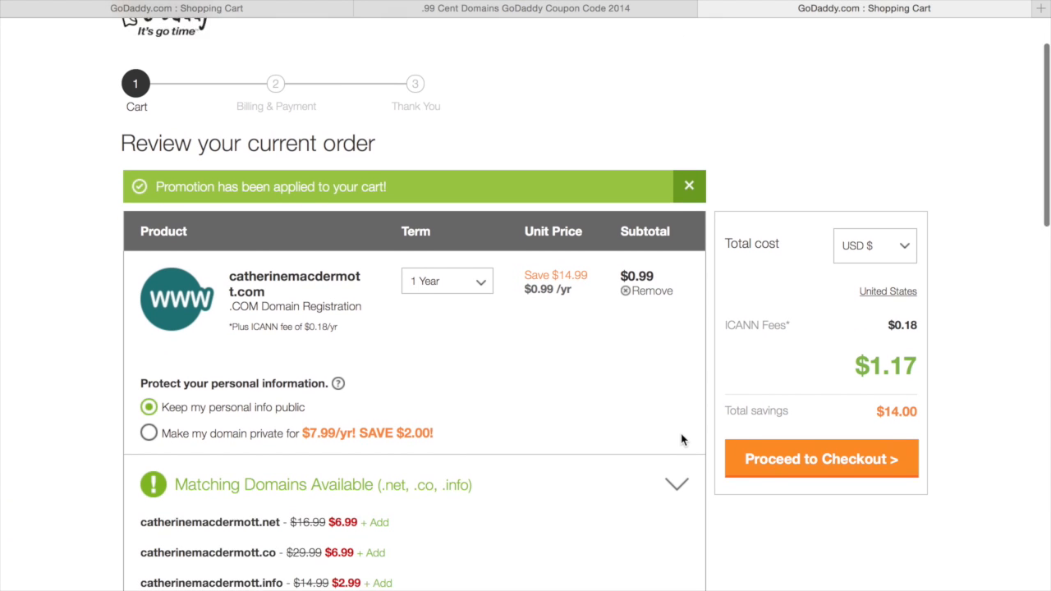
scroll(down, 3)
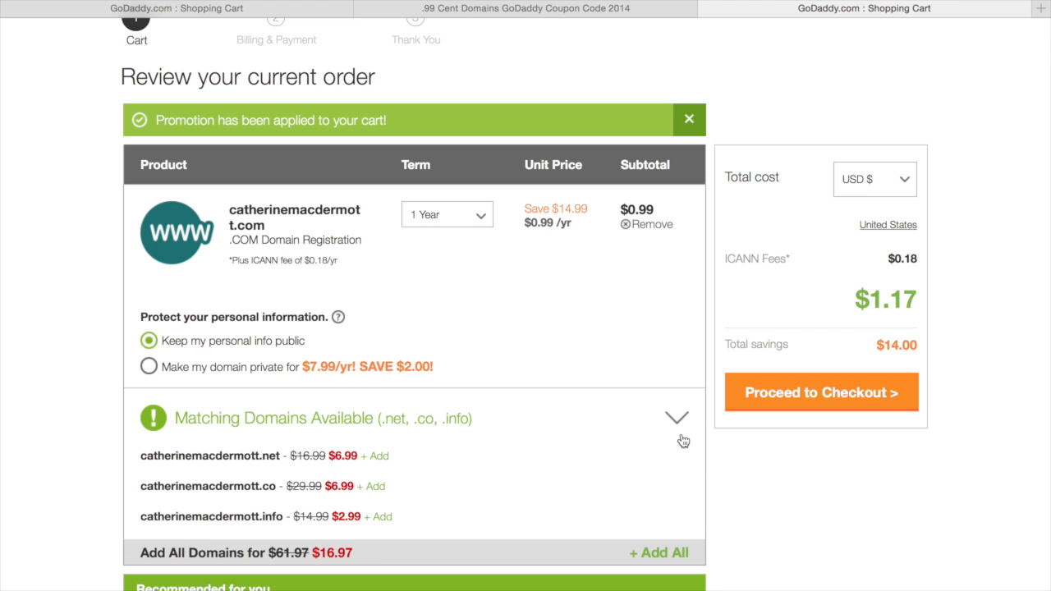
mouse_move(785, 407)
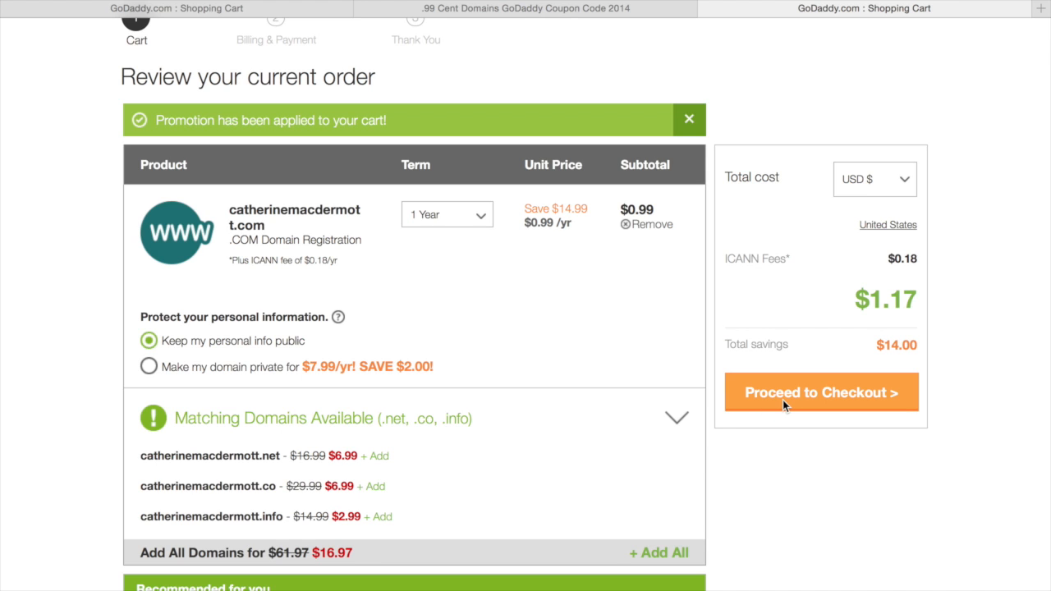
click(821, 393)
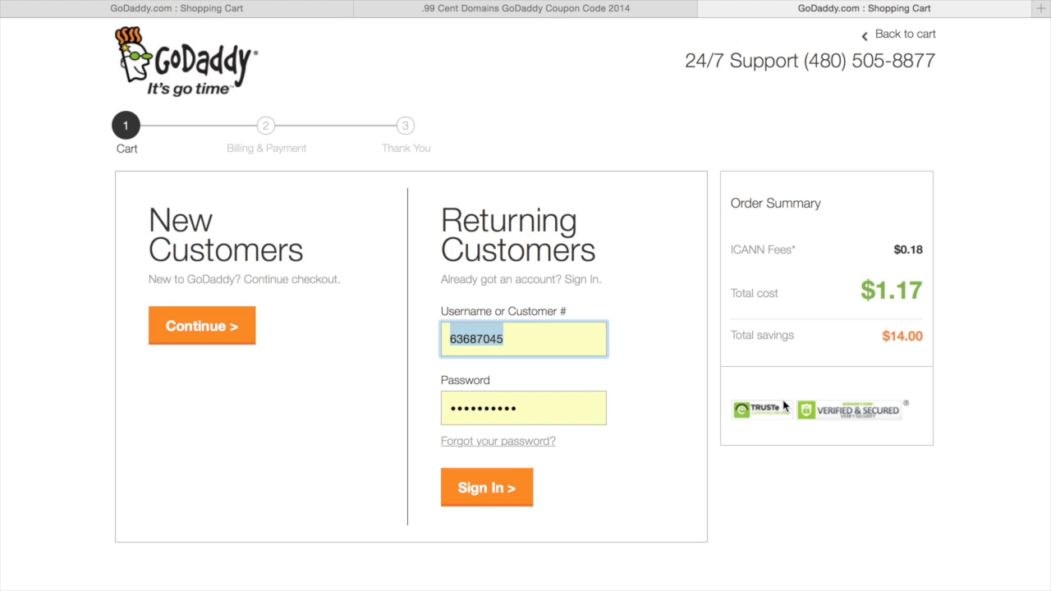
mouse_move(506, 292)
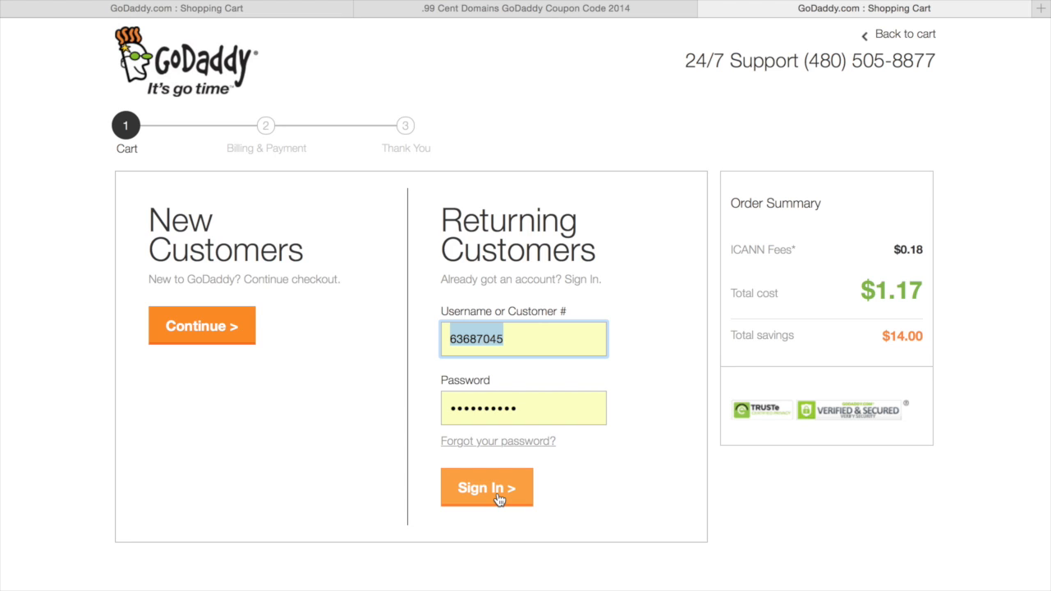
mouse_move(191, 312)
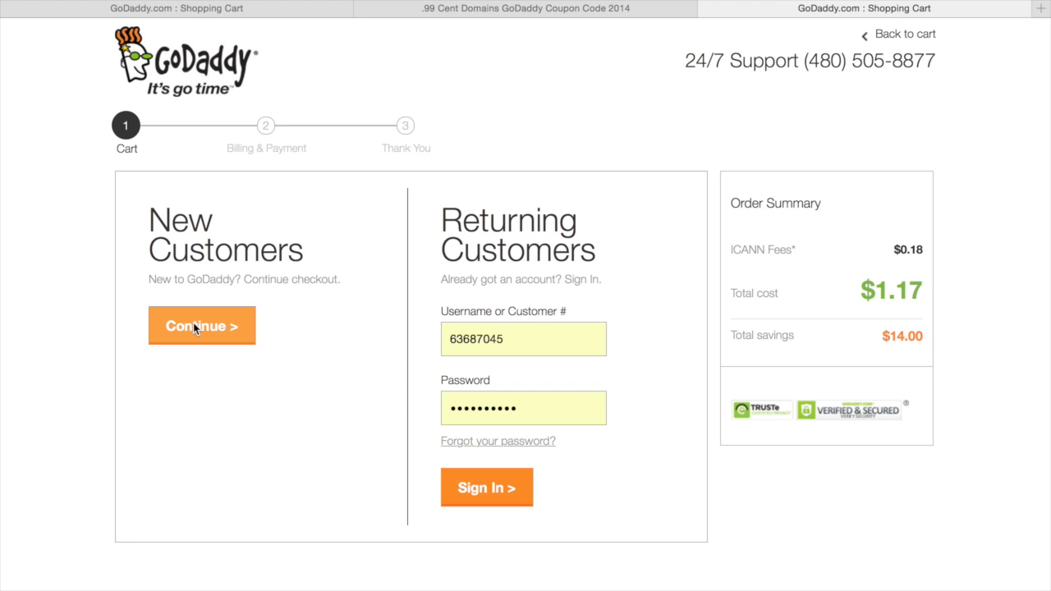
click(200, 326)
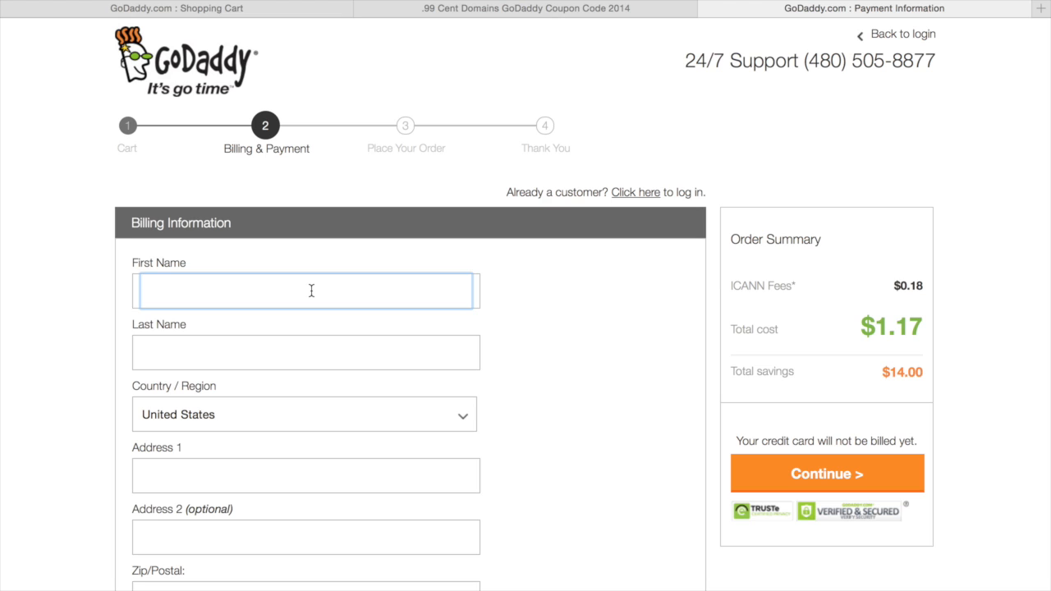
text(Nathalie)
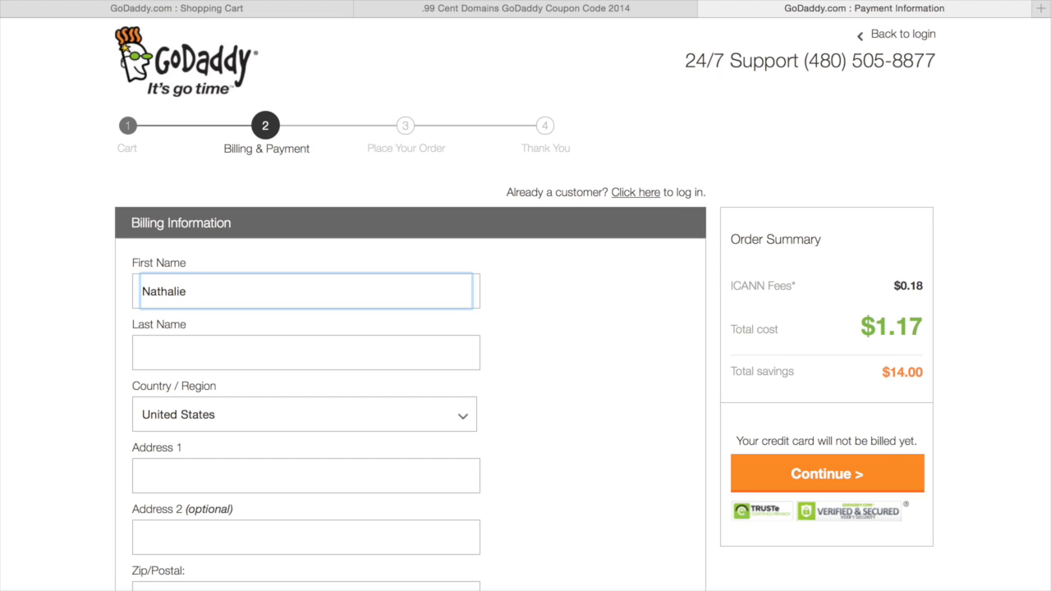
text(Phan)
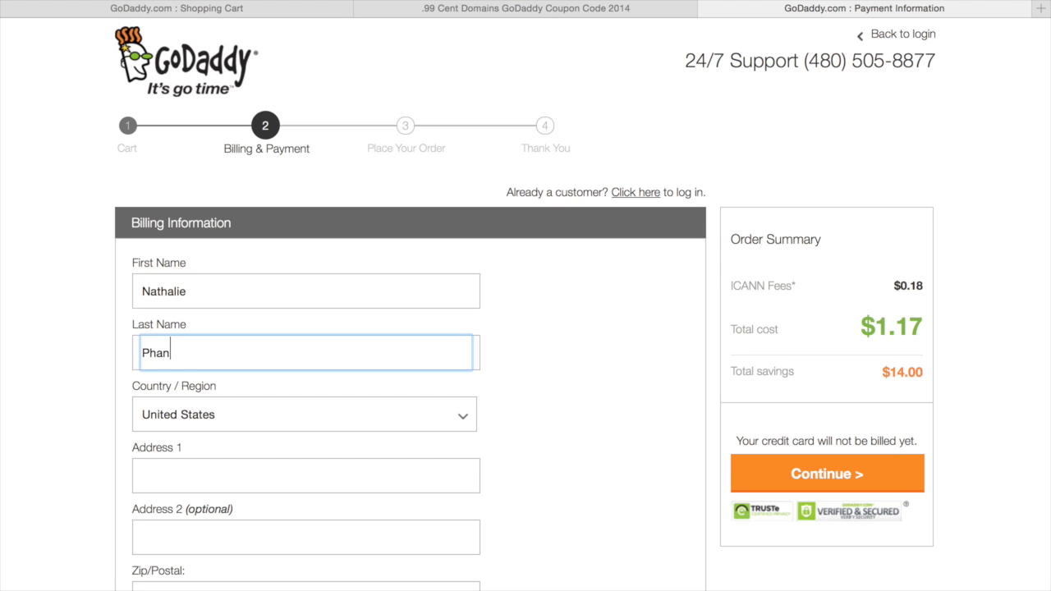
scroll(down, 3)
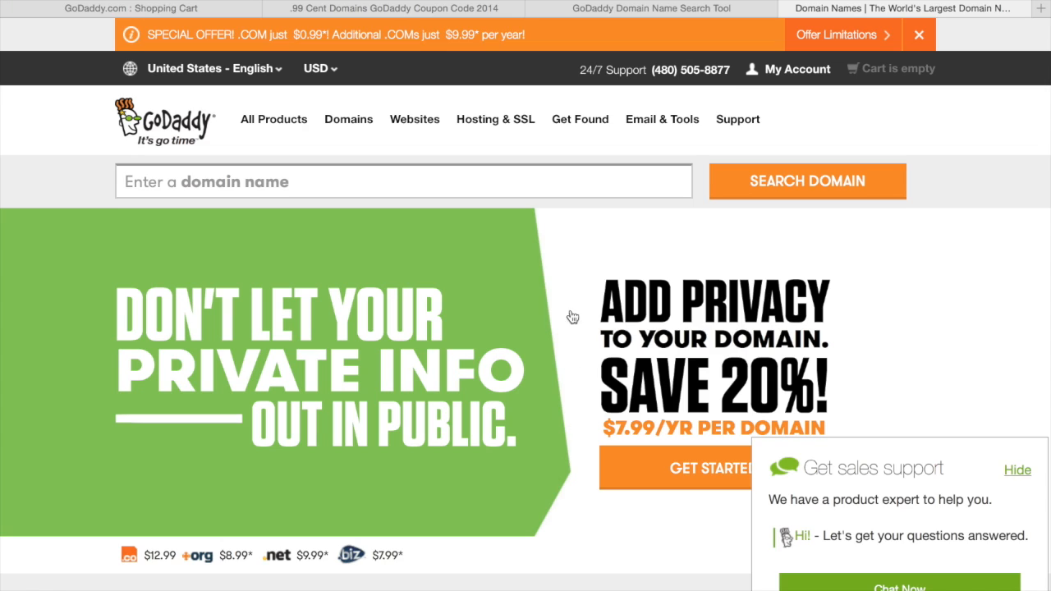
From My Account, go to Manage My Domains and open CATHERINEMACDERMOTT.COM
click(797, 69)
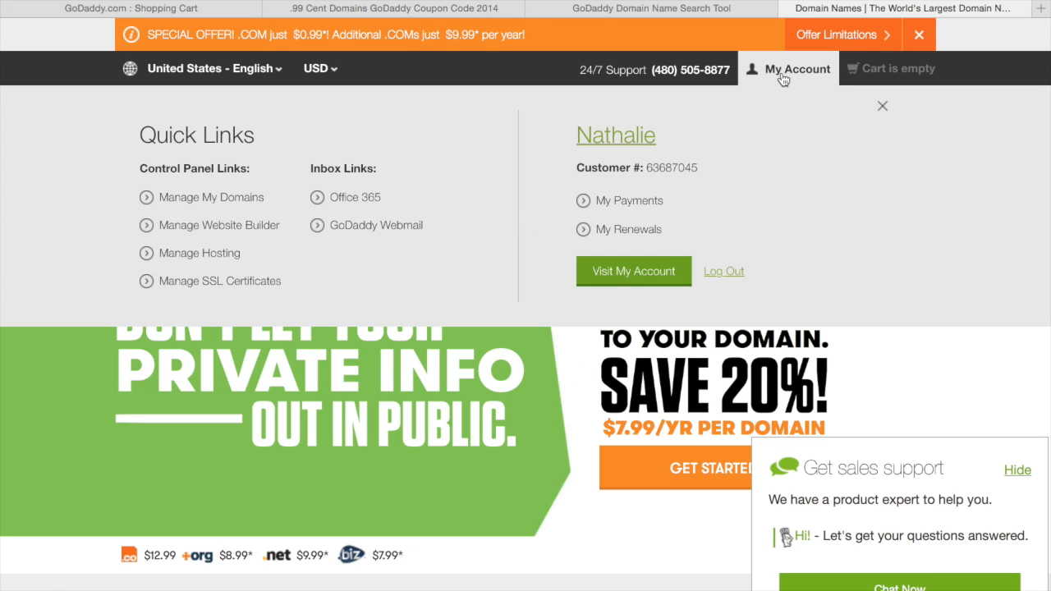
mouse_move(239, 207)
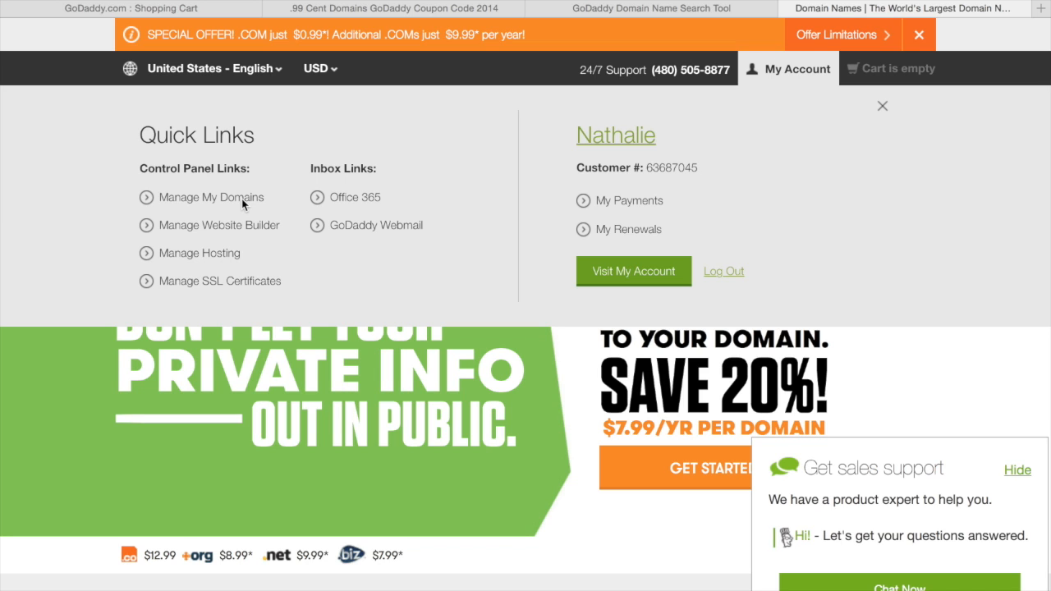
click(214, 197)
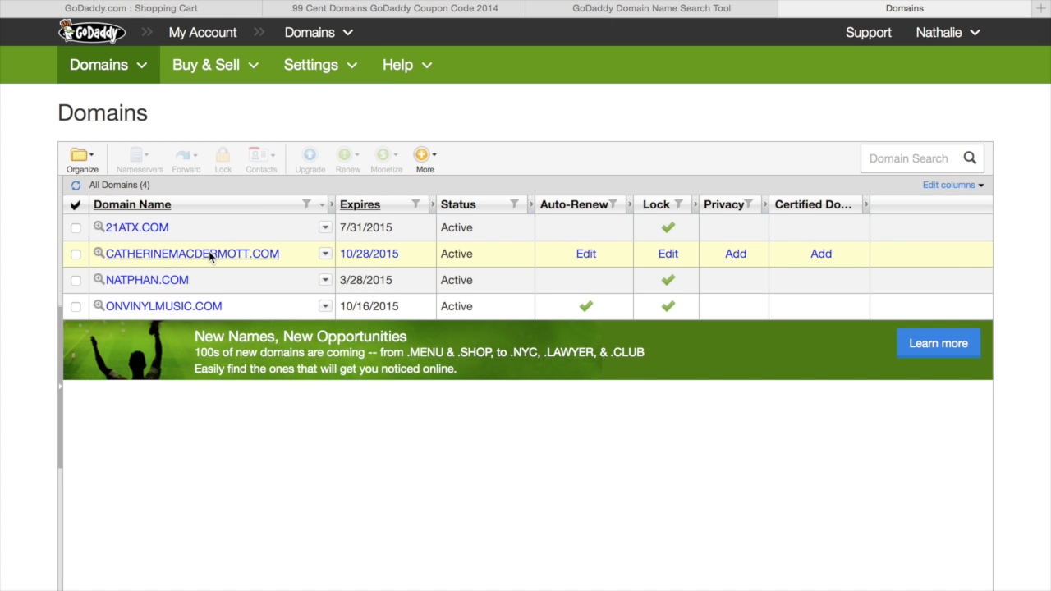
click(190, 252)
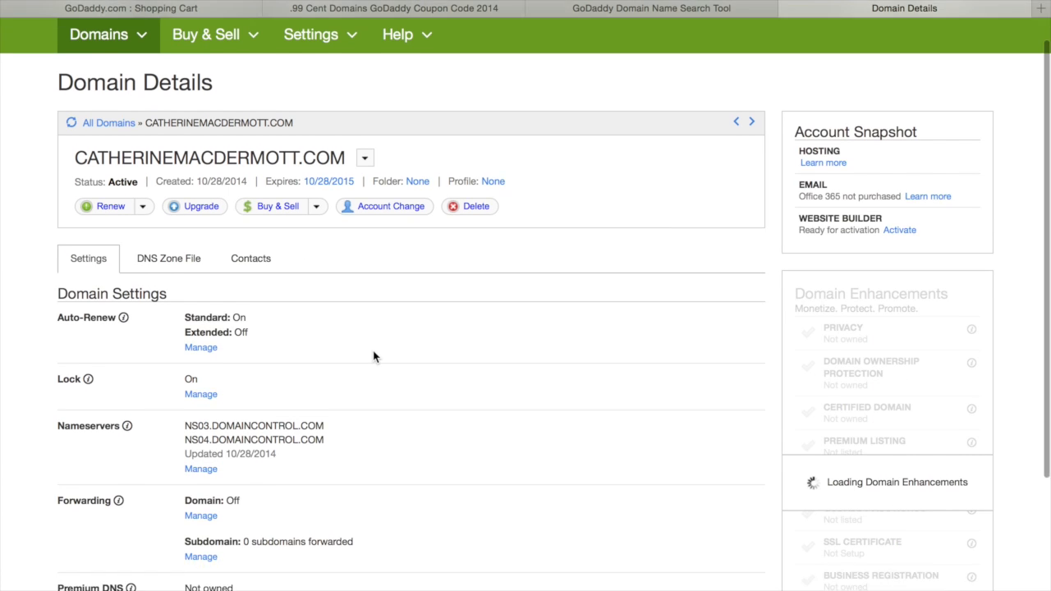
scroll(down, 3)
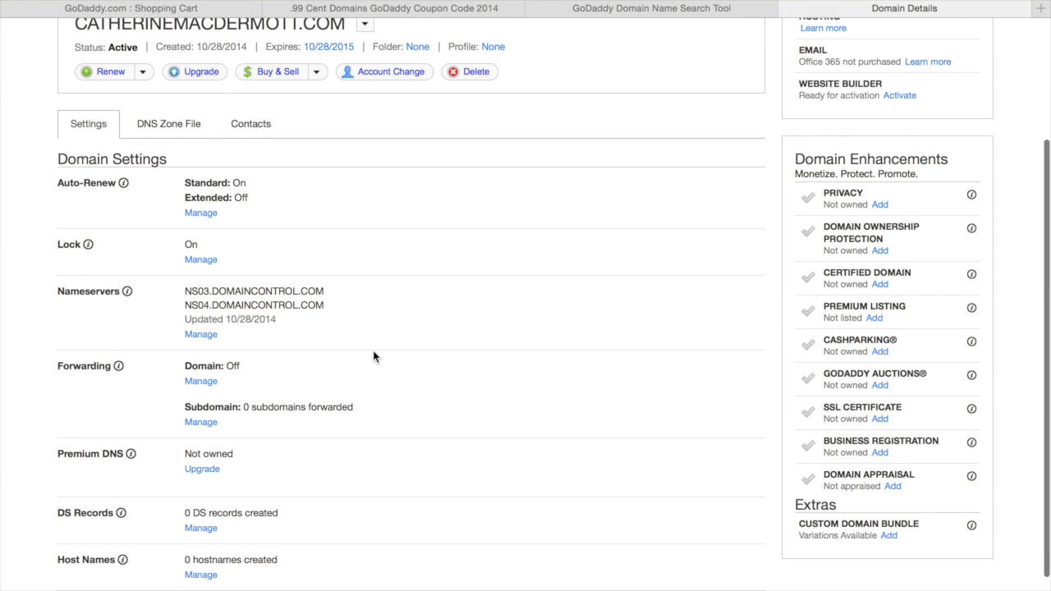
Bring up the DNS Zone File, reloading it until its nine records with A record 184.168.221.61 show
click(168, 230)
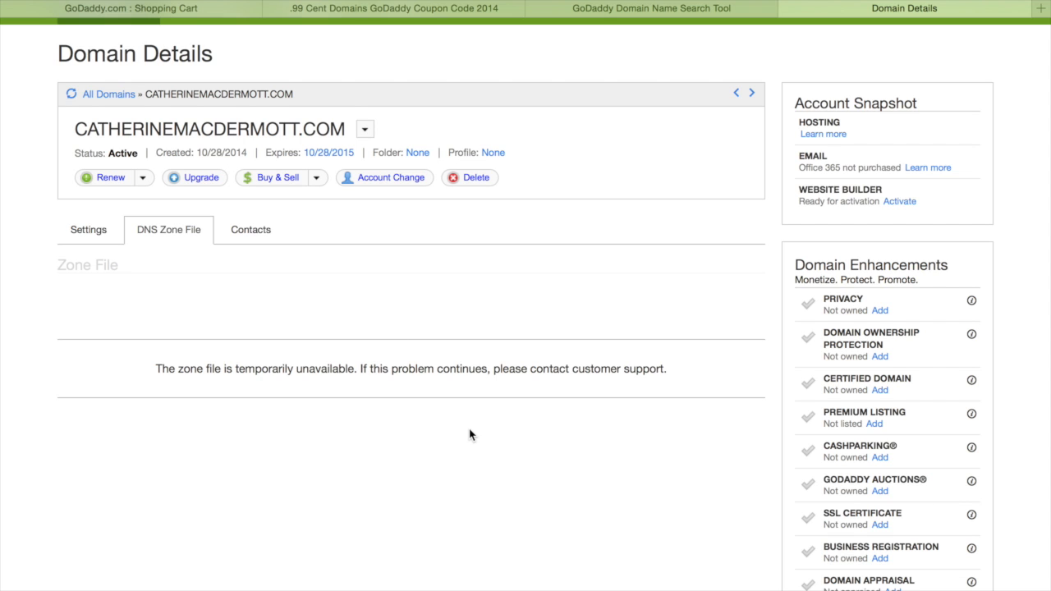
scroll(down, 3)
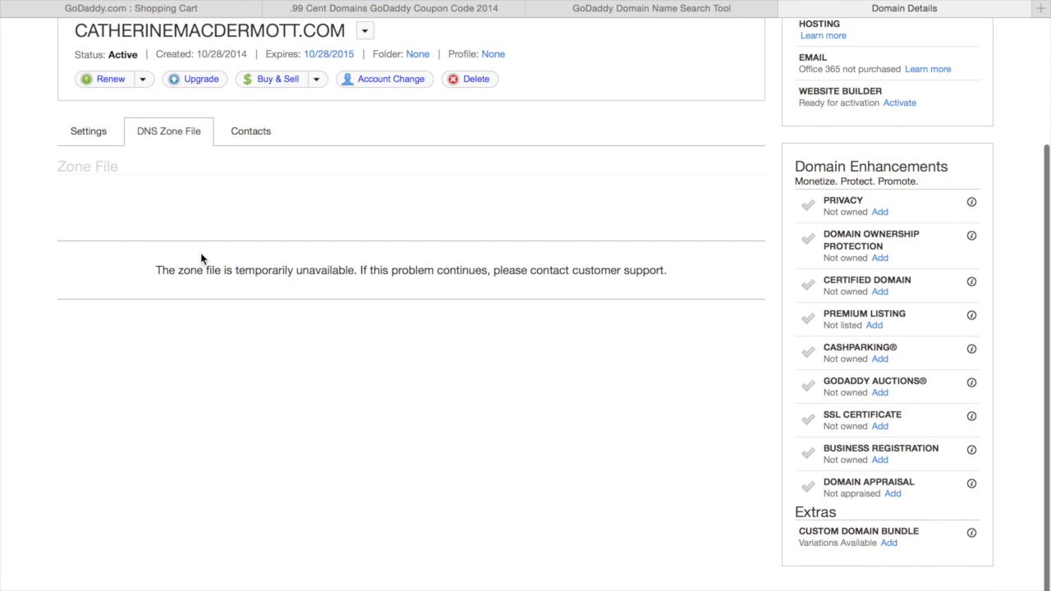
click(89, 131)
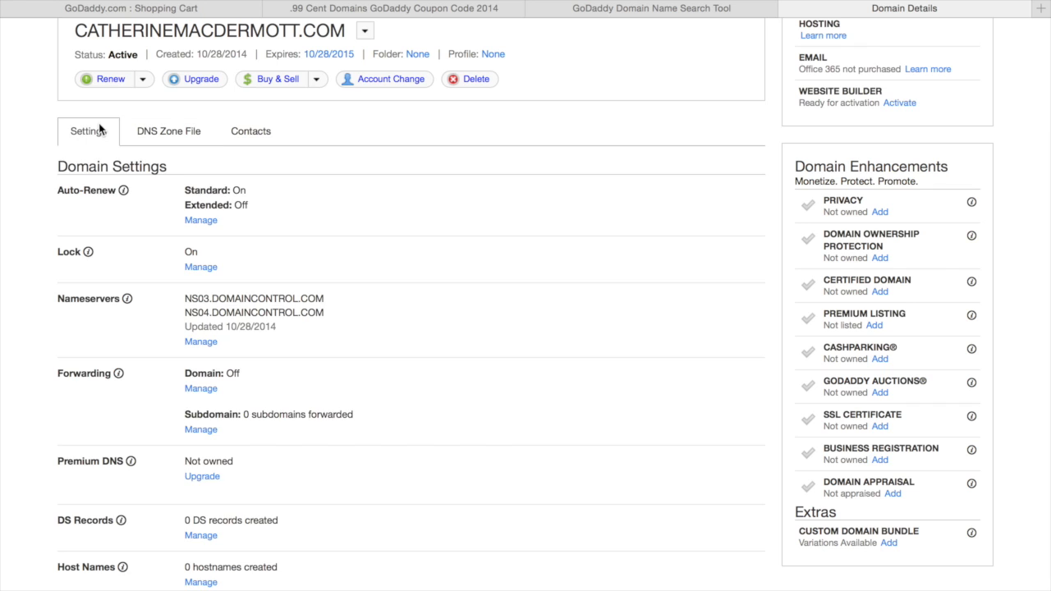
click(167, 131)
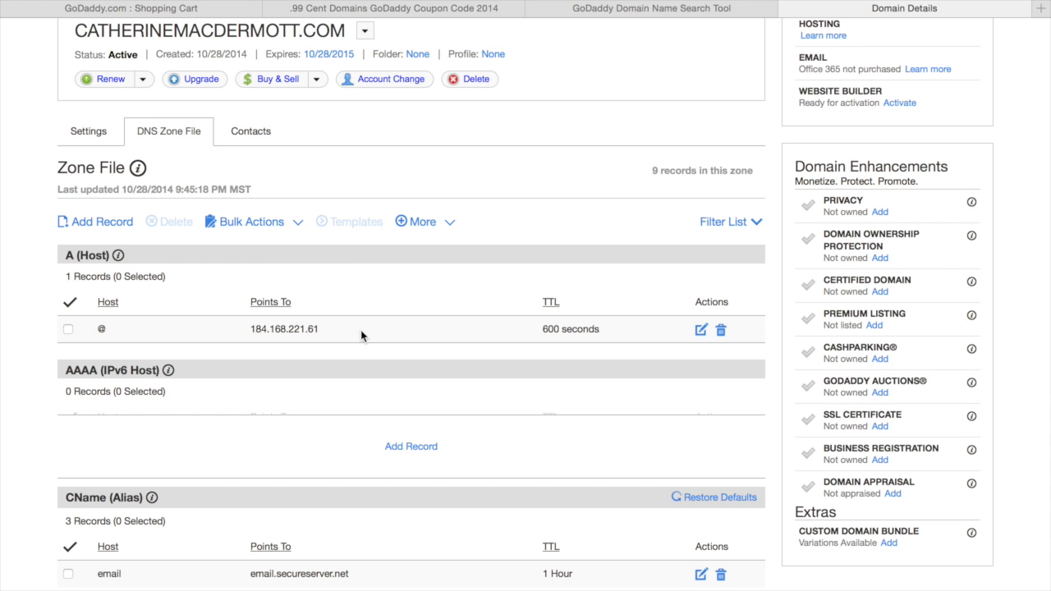
scroll(down, 3)
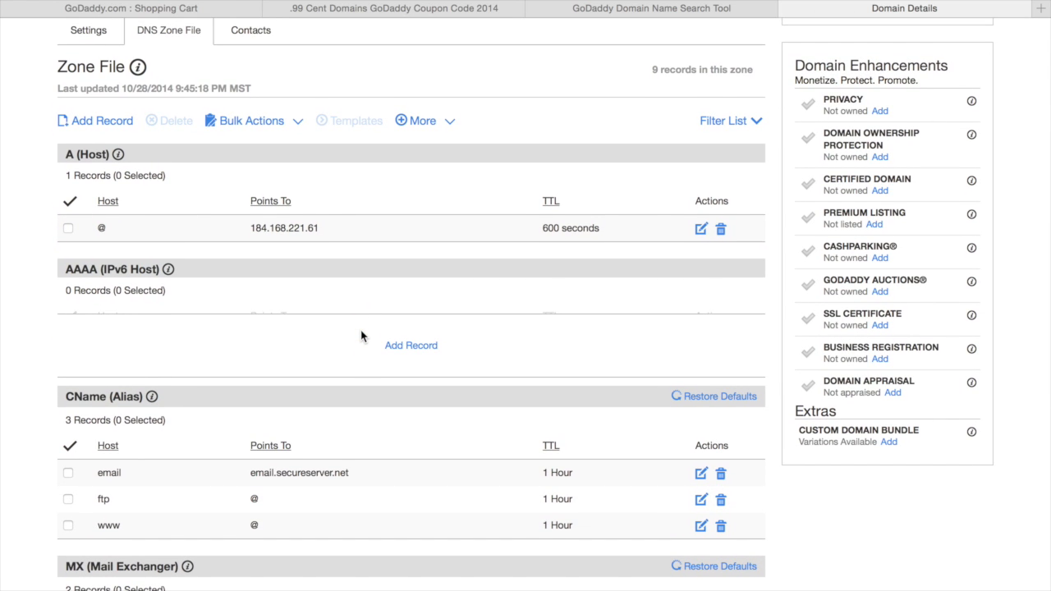
mouse_move(394, 318)
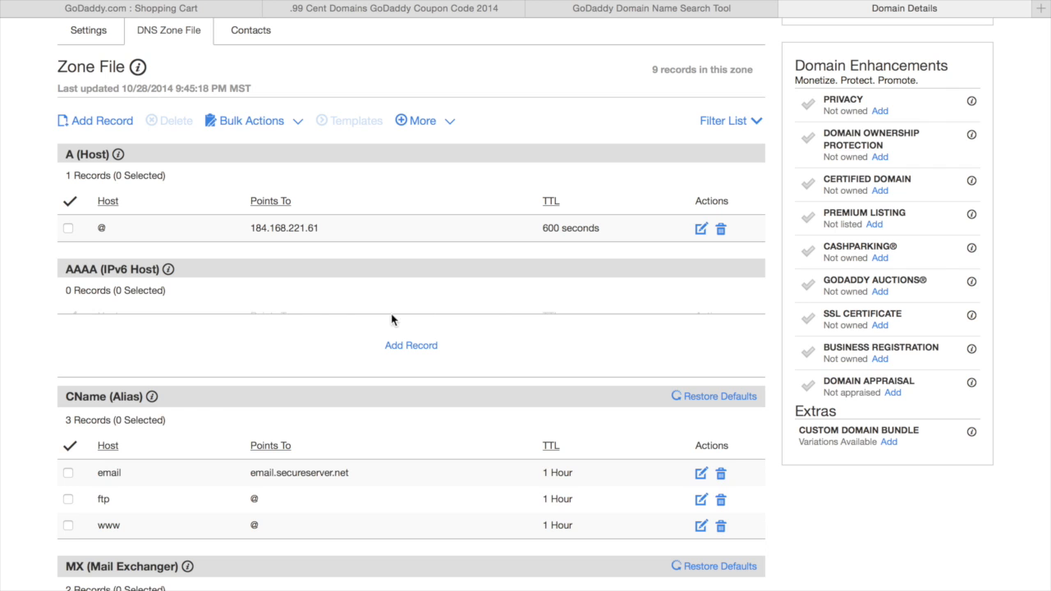
mouse_move(1038, 10)
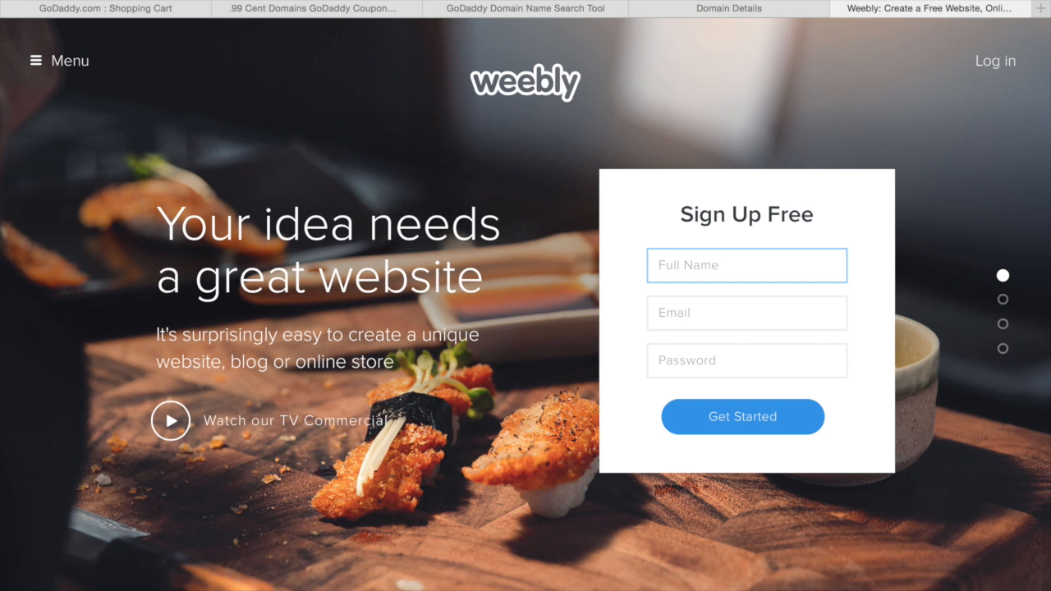
mouse_move(992, 69)
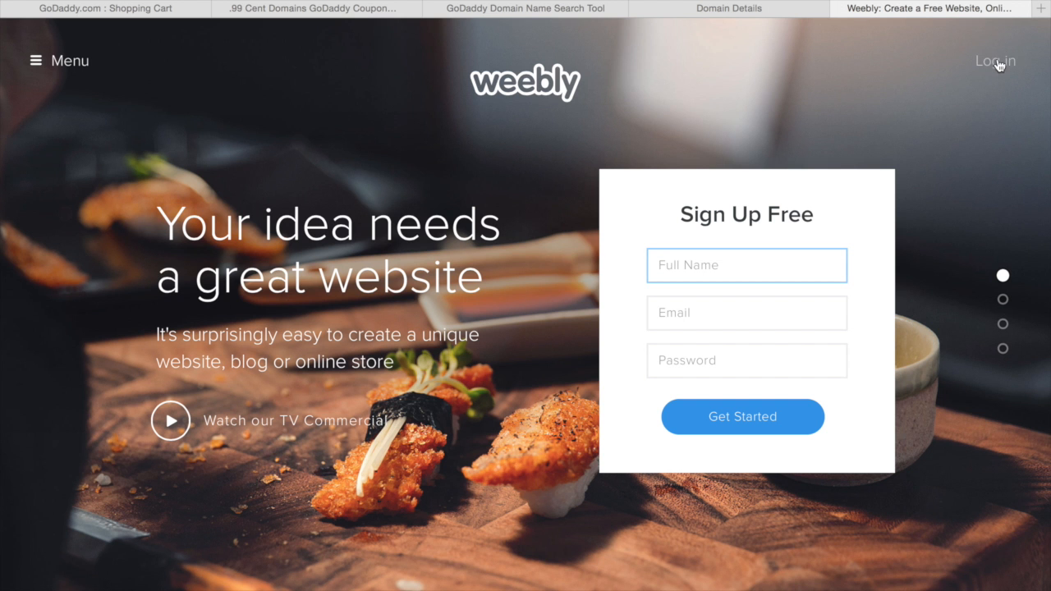
Log in to Weebly and start editing the Business Internship site
click(996, 61)
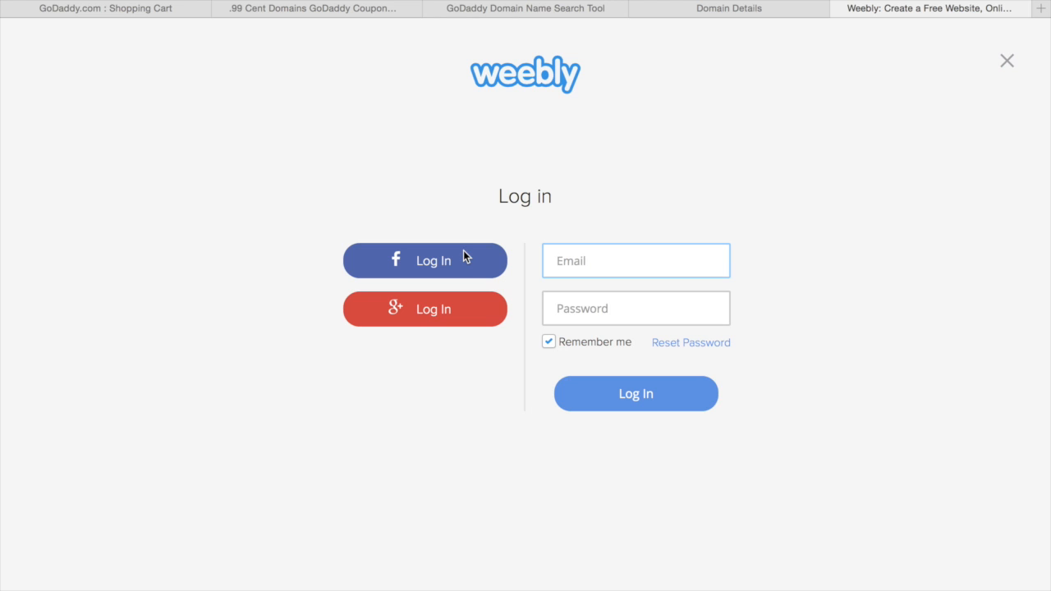
click(636, 394)
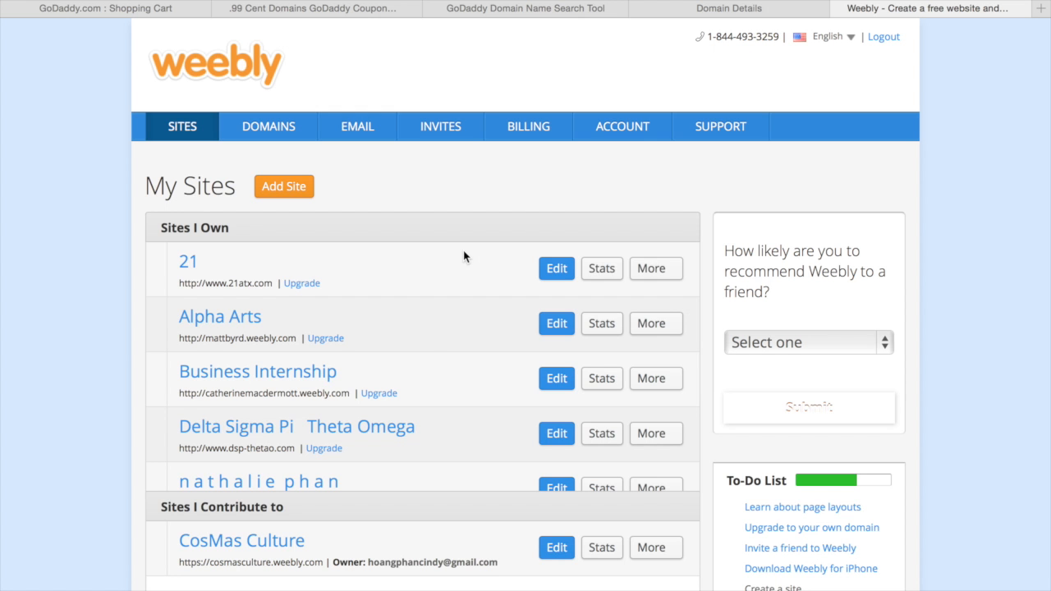
scroll(down, 3)
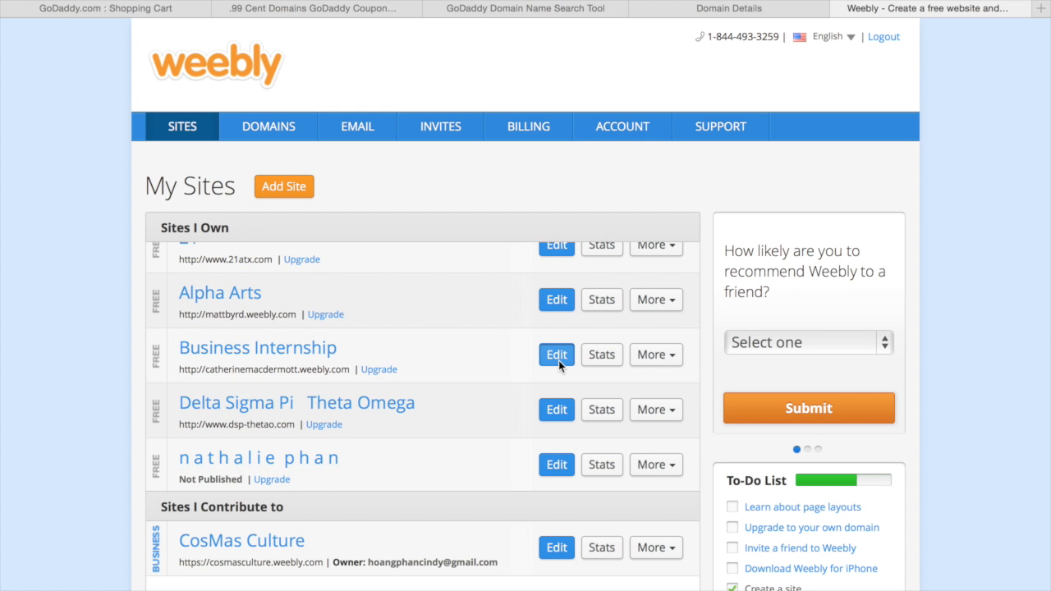
click(555, 355)
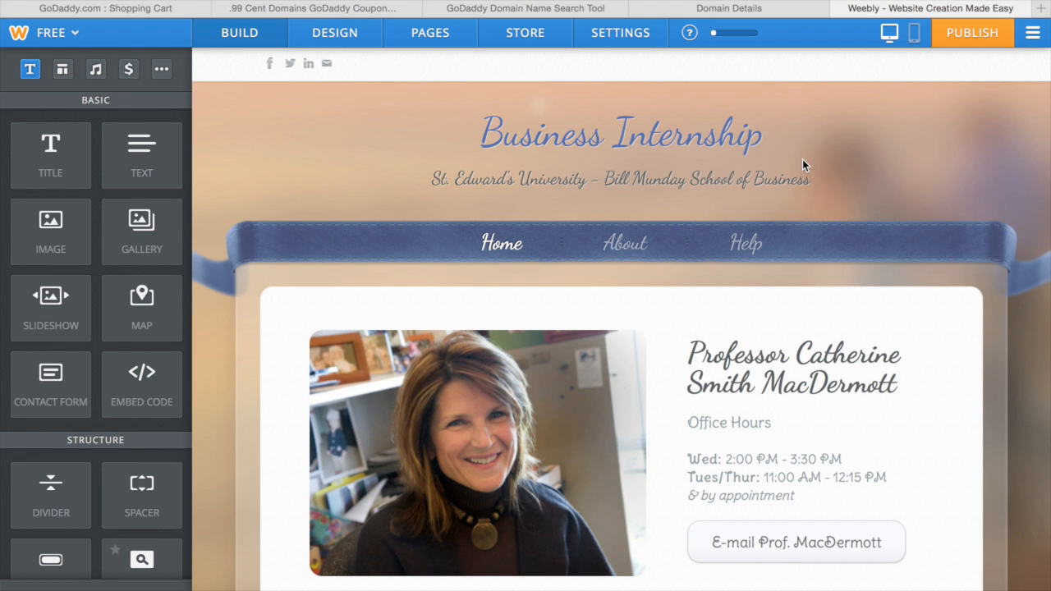
Publish the site, see the .com name is taken, and close the published notice
click(974, 33)
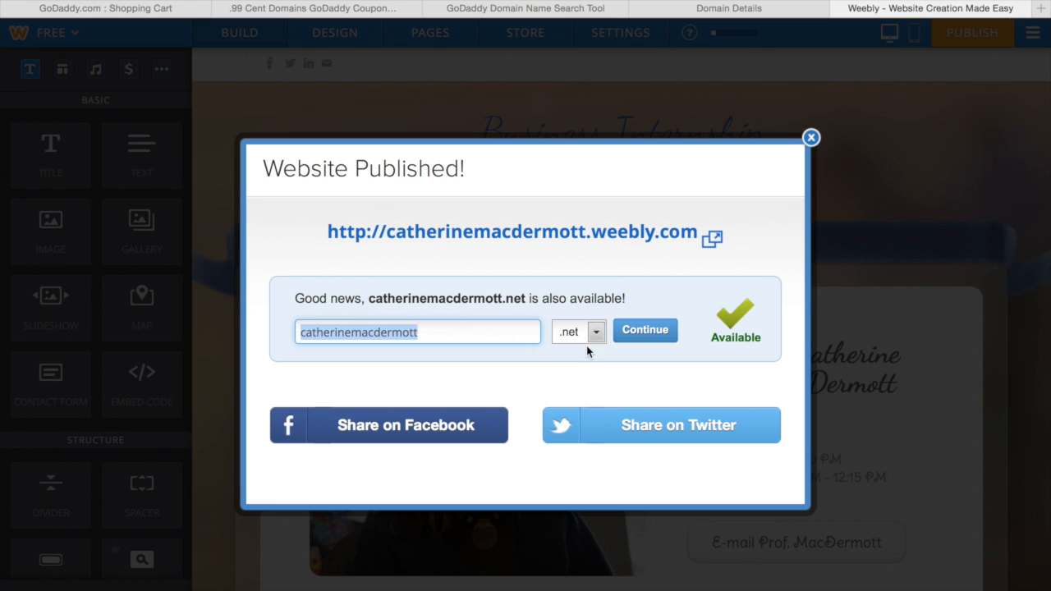
click(578, 332)
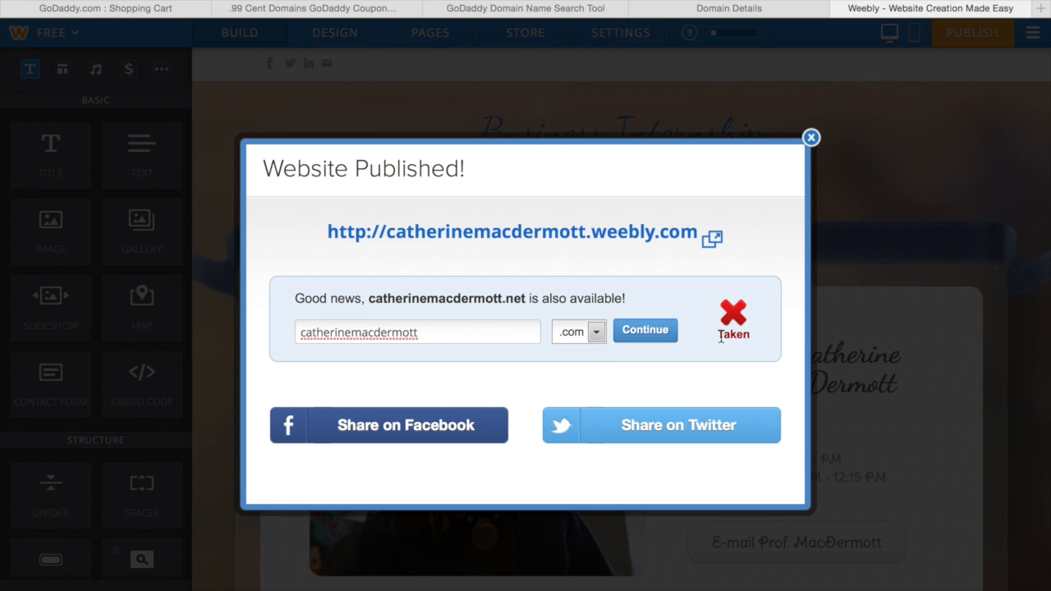
mouse_move(810, 169)
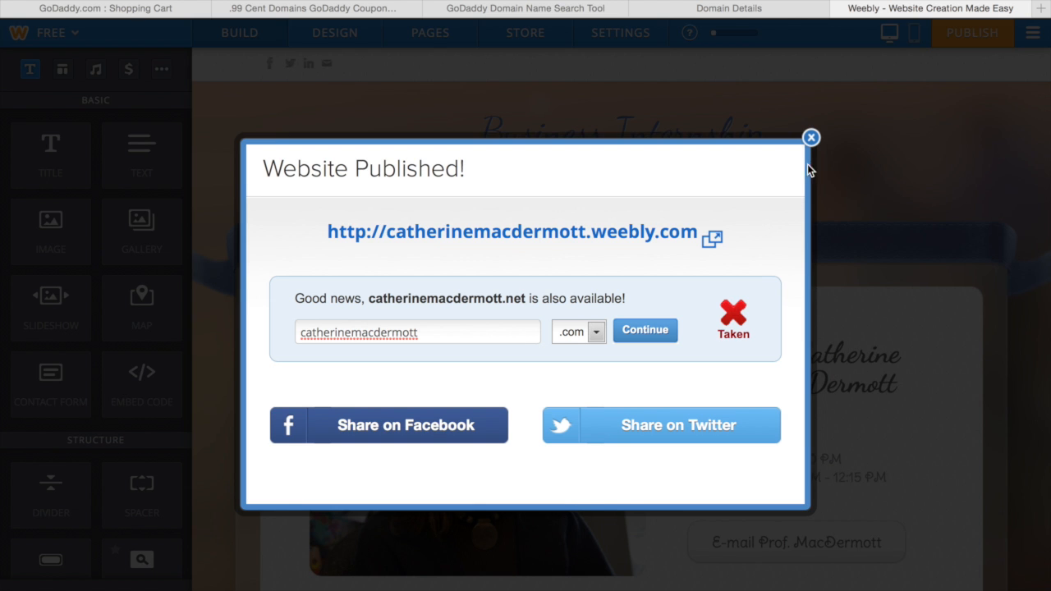
click(811, 136)
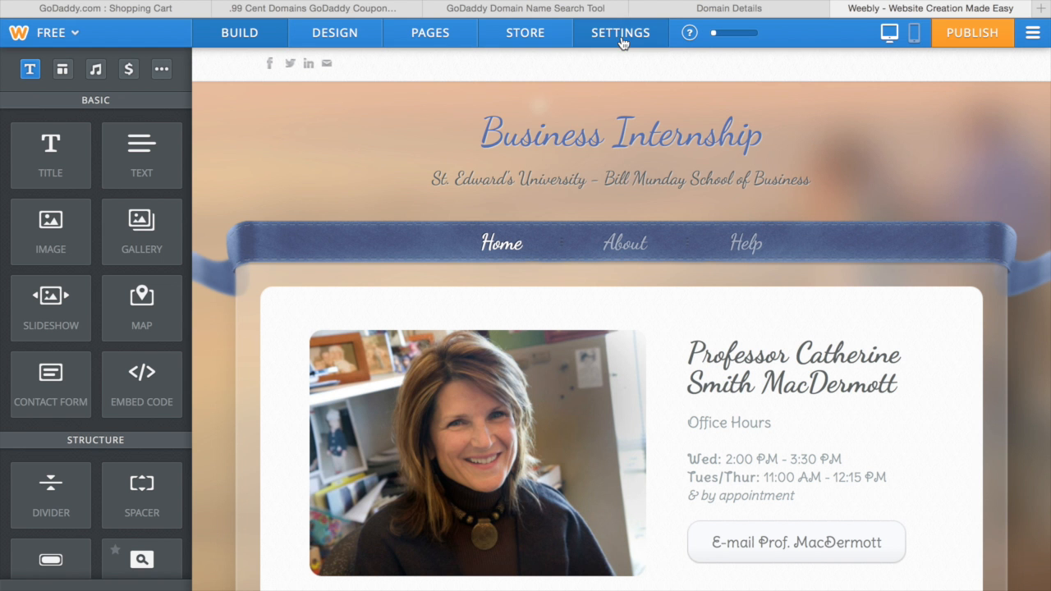
In Settings > Site Address, connect already-owned catherinemacdermott.com and continue to DNS instructions
click(620, 33)
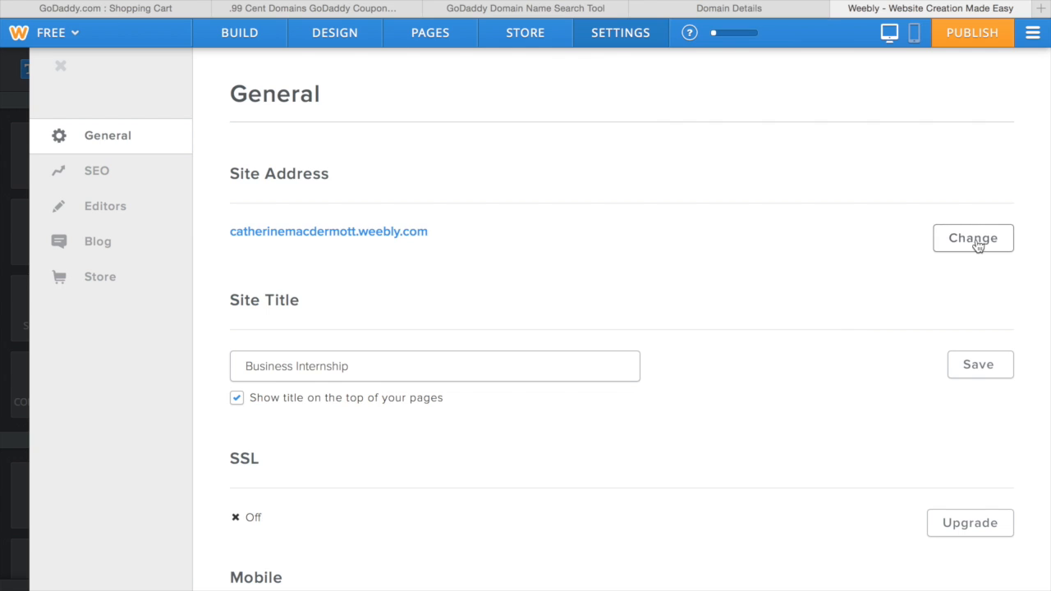
click(972, 238)
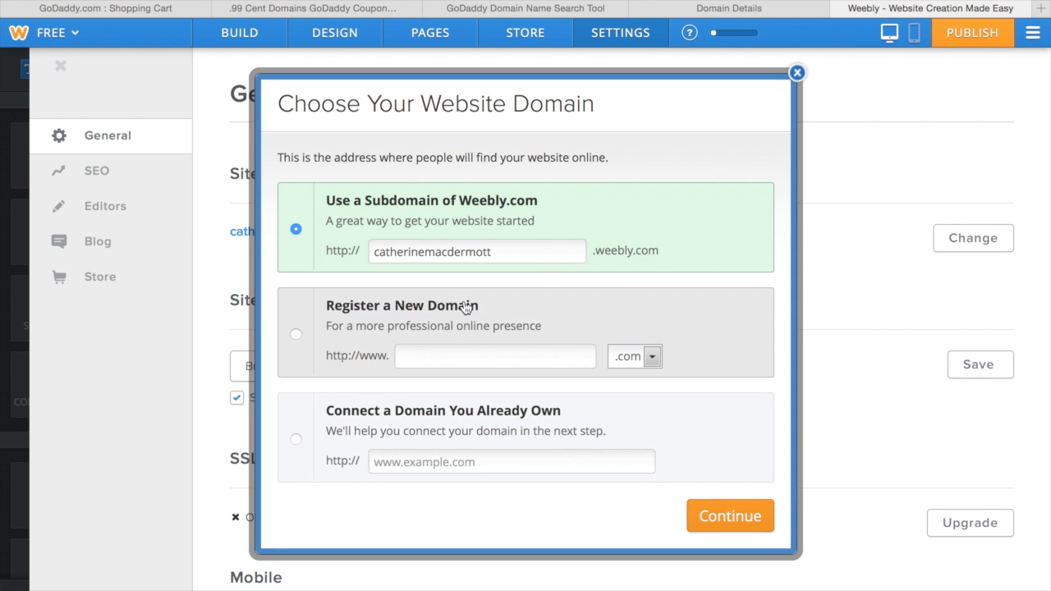
click(295, 440)
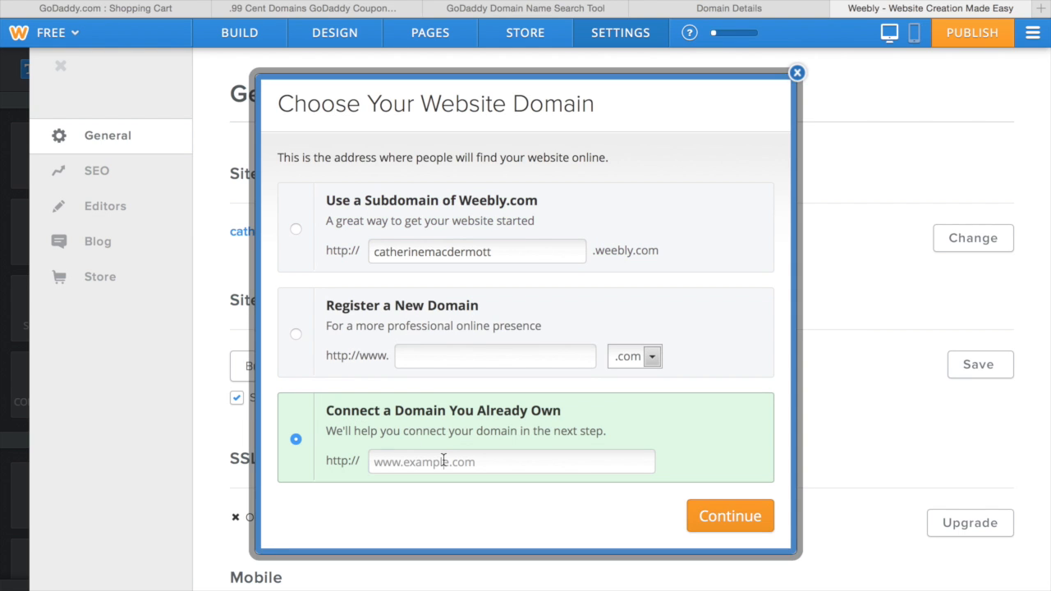
text(catherine)
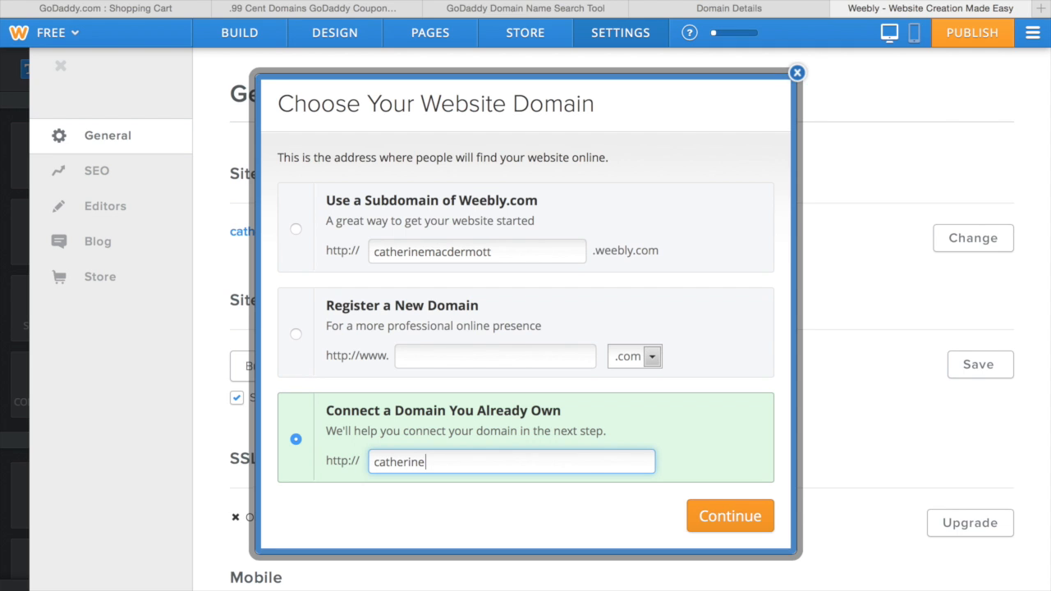
text(macdermott.com)
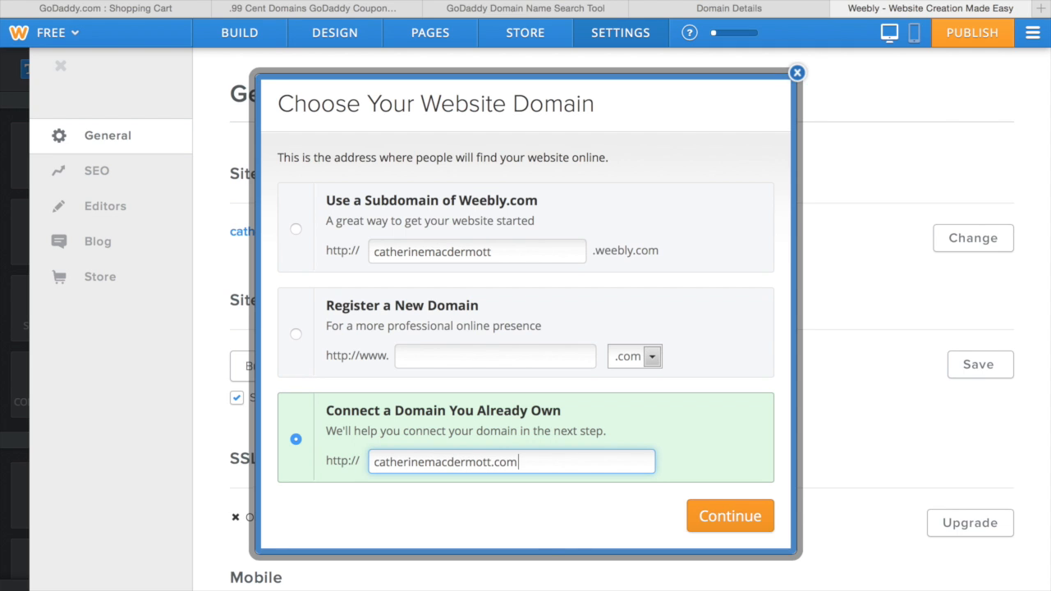
click(730, 516)
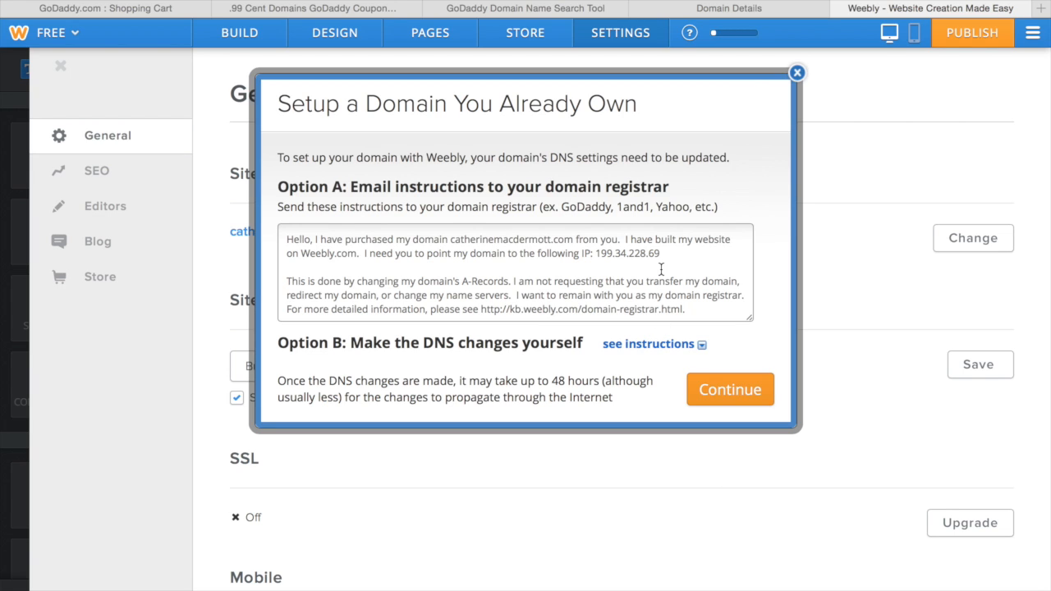
mouse_move(723, 384)
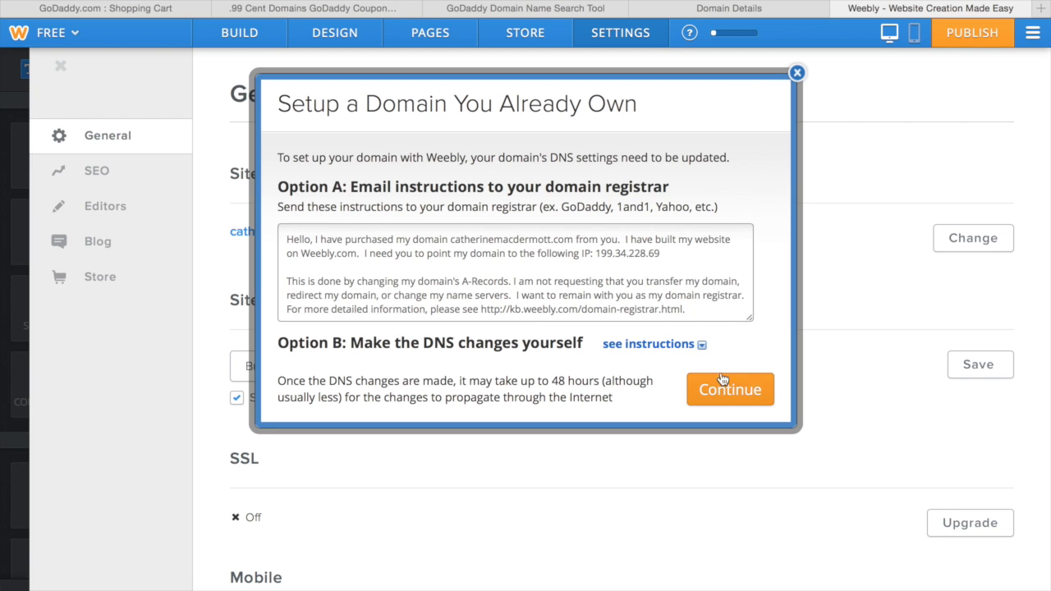
Reveal Weebly's manual DNS steps, select the IP 199.34.228.69, and return to GoDaddy's domain details
click(647, 345)
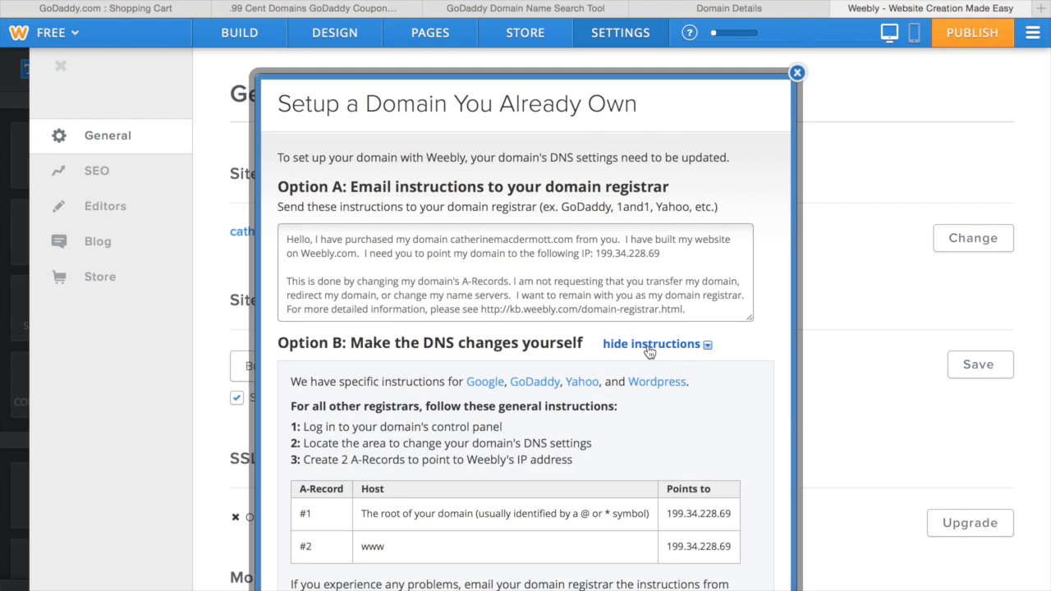
scroll(down, 3)
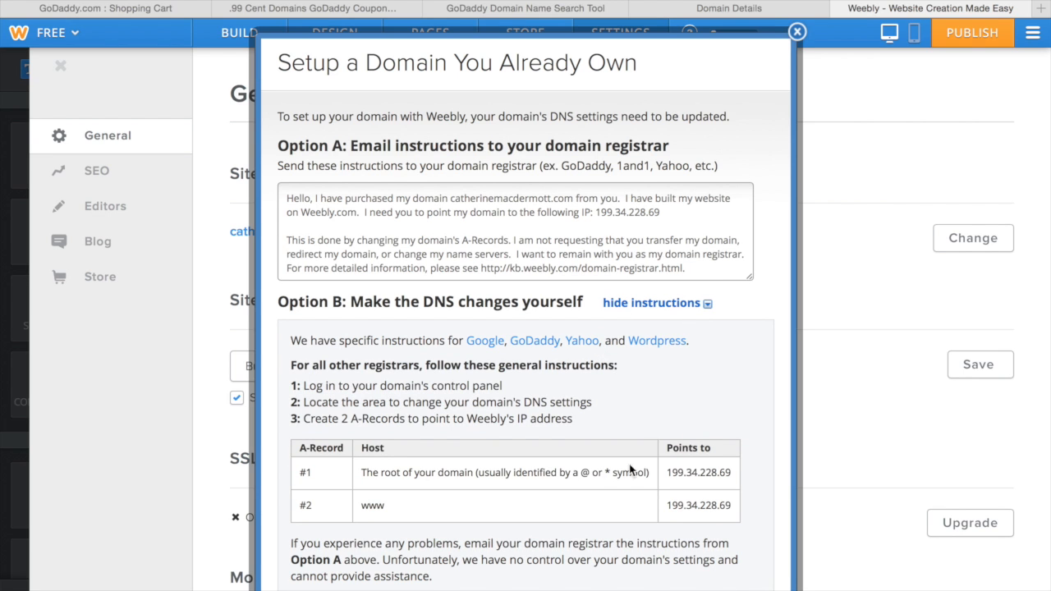
mouse_move(683, 483)
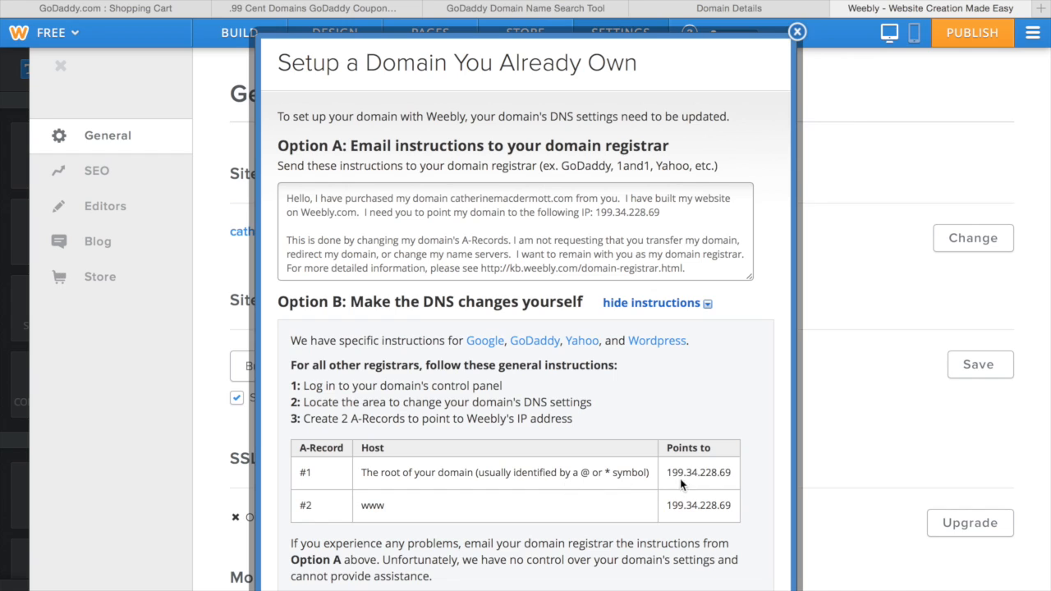
double_click(700, 473)
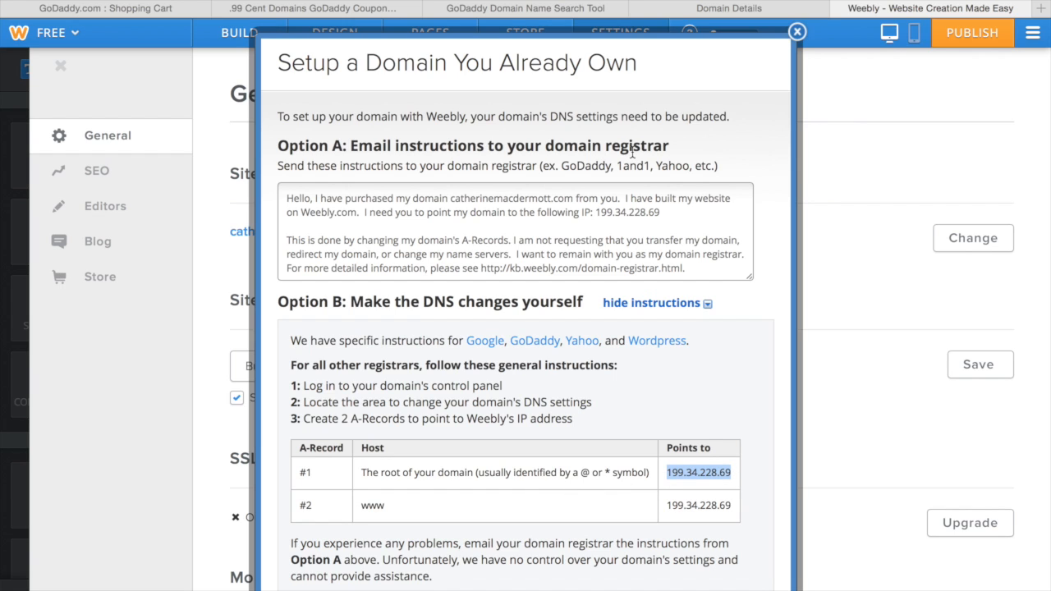
mouse_move(703, 12)
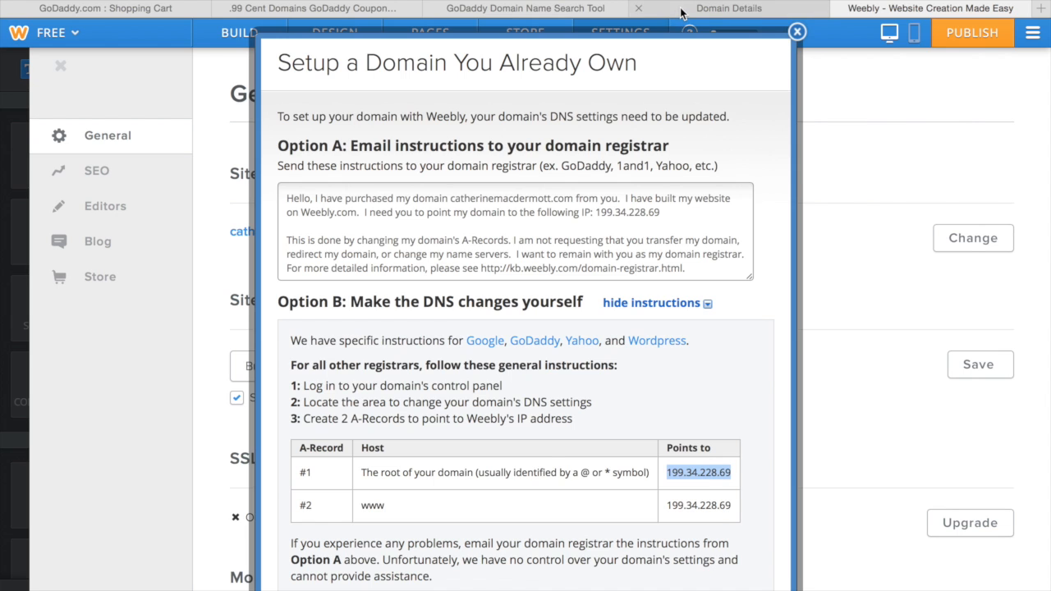
click(729, 8)
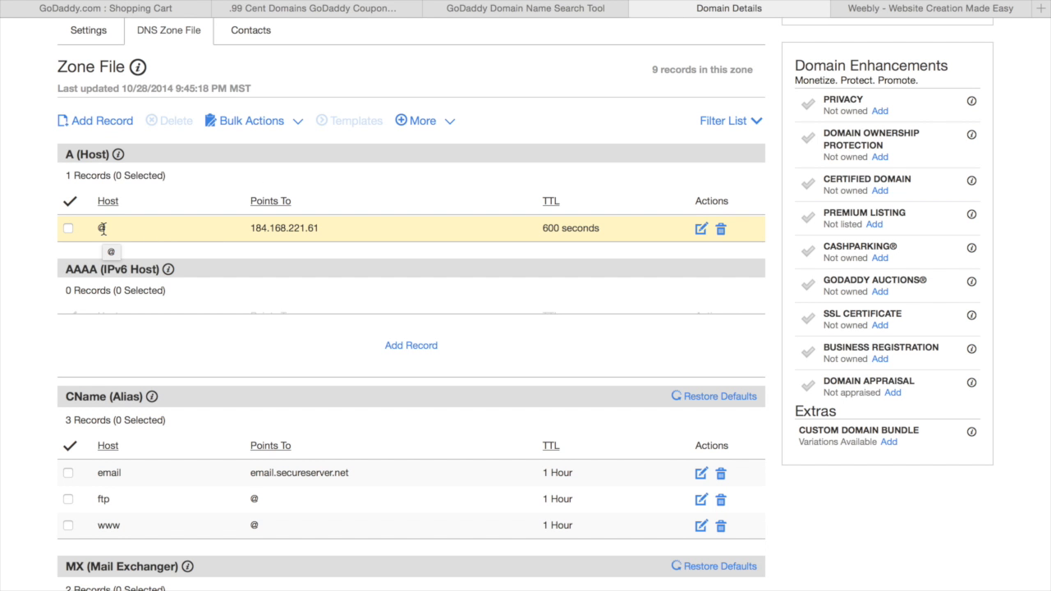
mouse_move(271, 228)
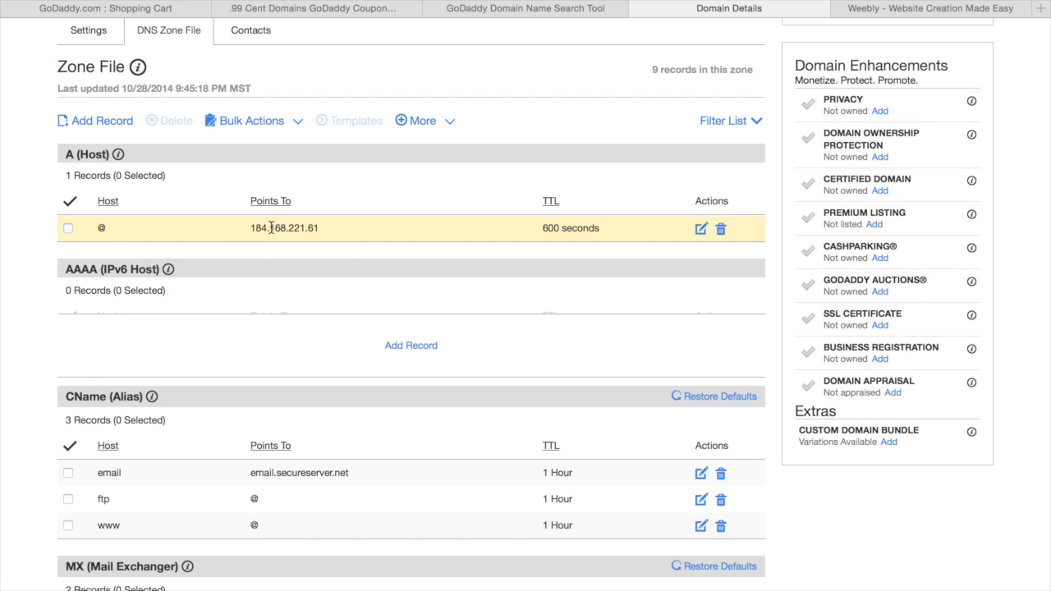
mouse_move(700, 230)
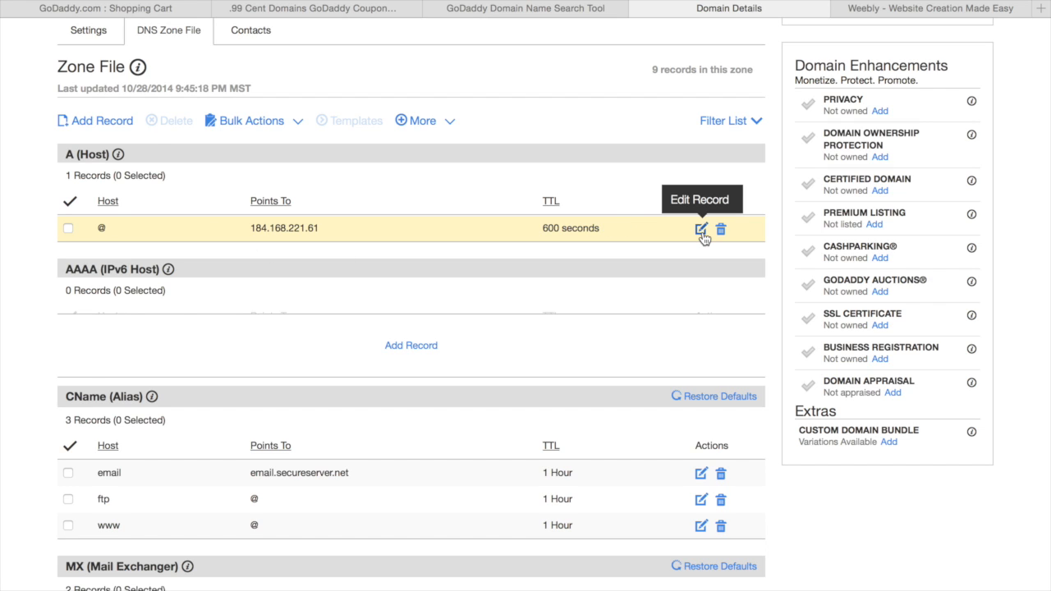
Point the @ A record to 199.34.228.69, confirm it, and return to Weebly's setup instructions
click(700, 230)
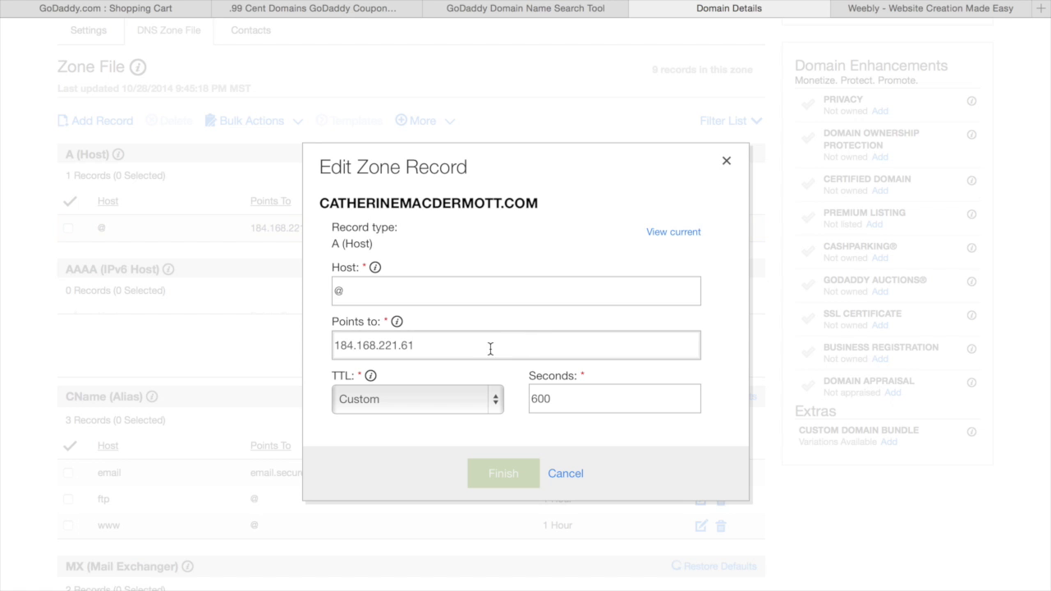
text(199.34.228.69)
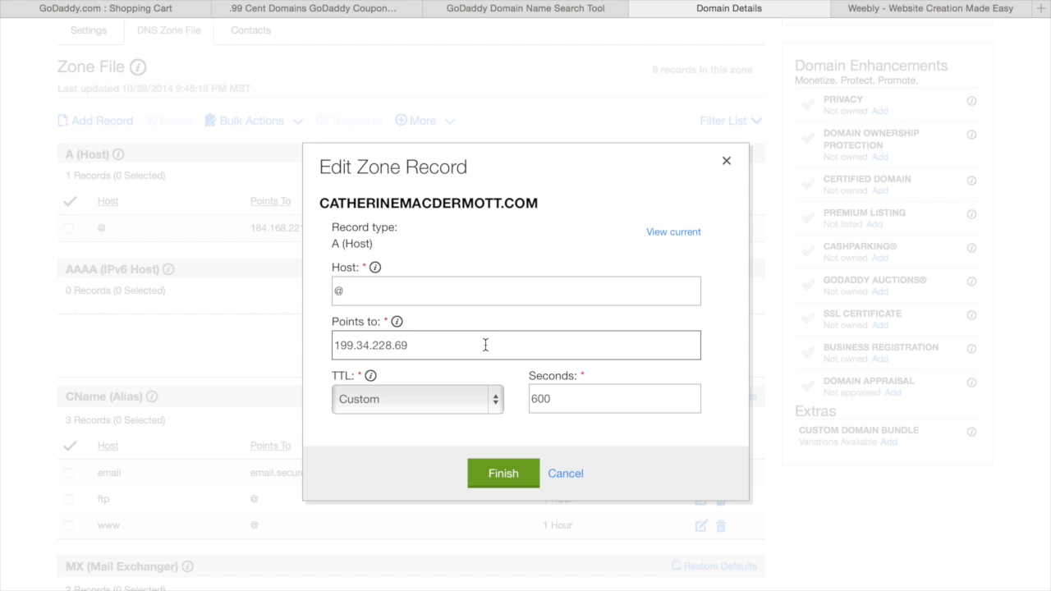
click(503, 473)
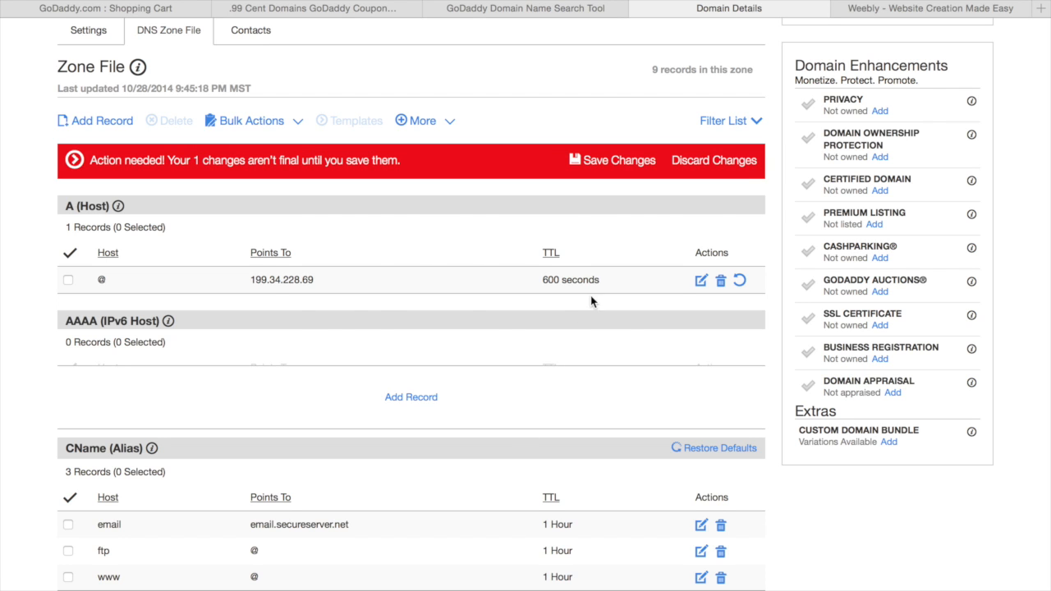
click(935, 9)
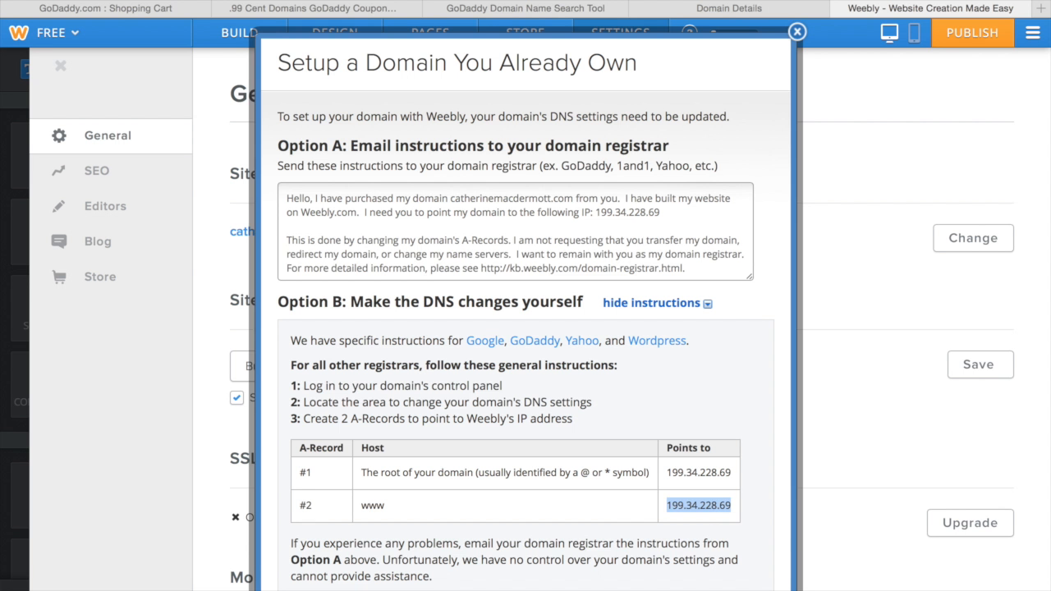
click(796, 30)
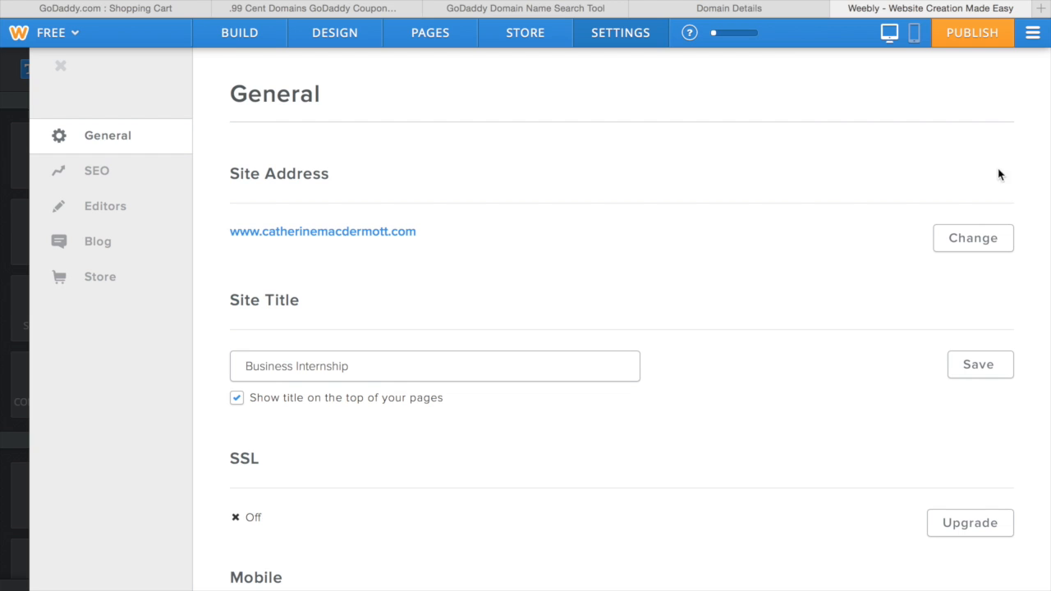
click(973, 35)
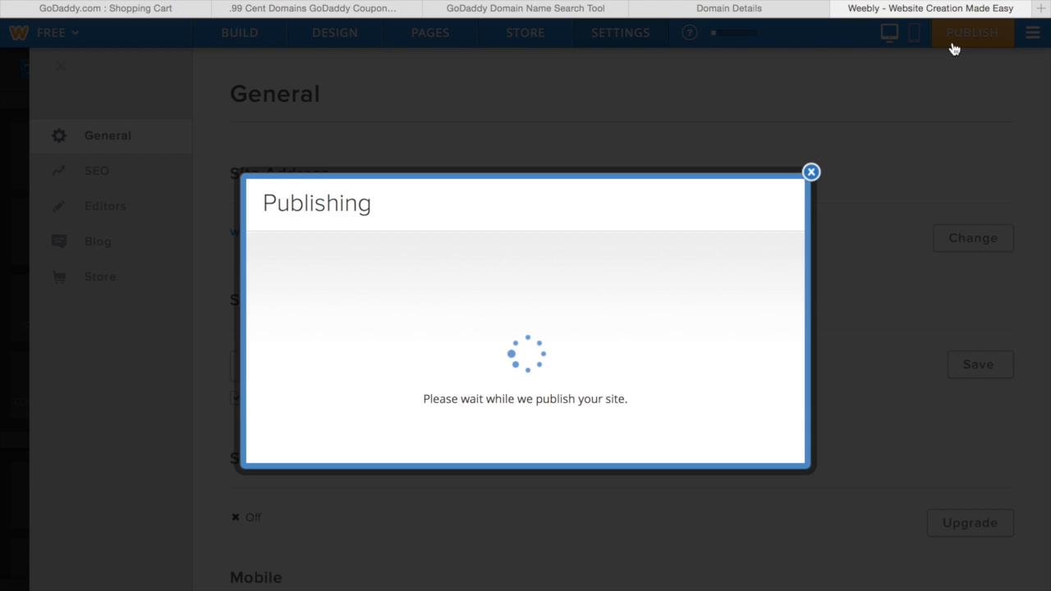